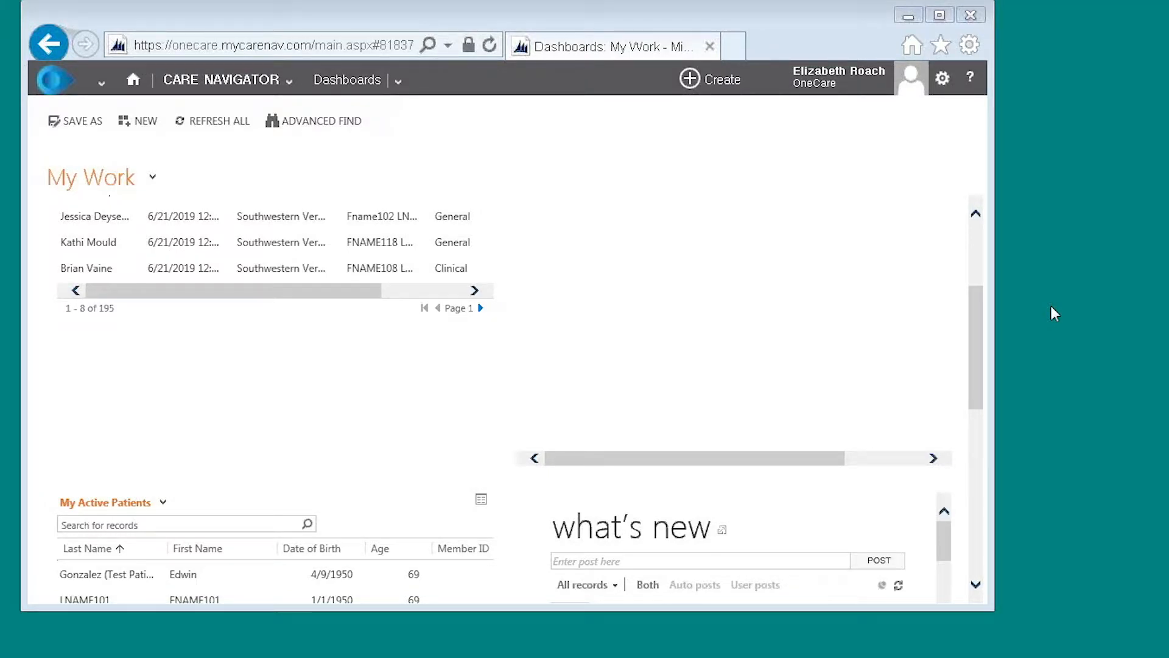
{"action": "mouse_move", "coordinate": [947, 304]}
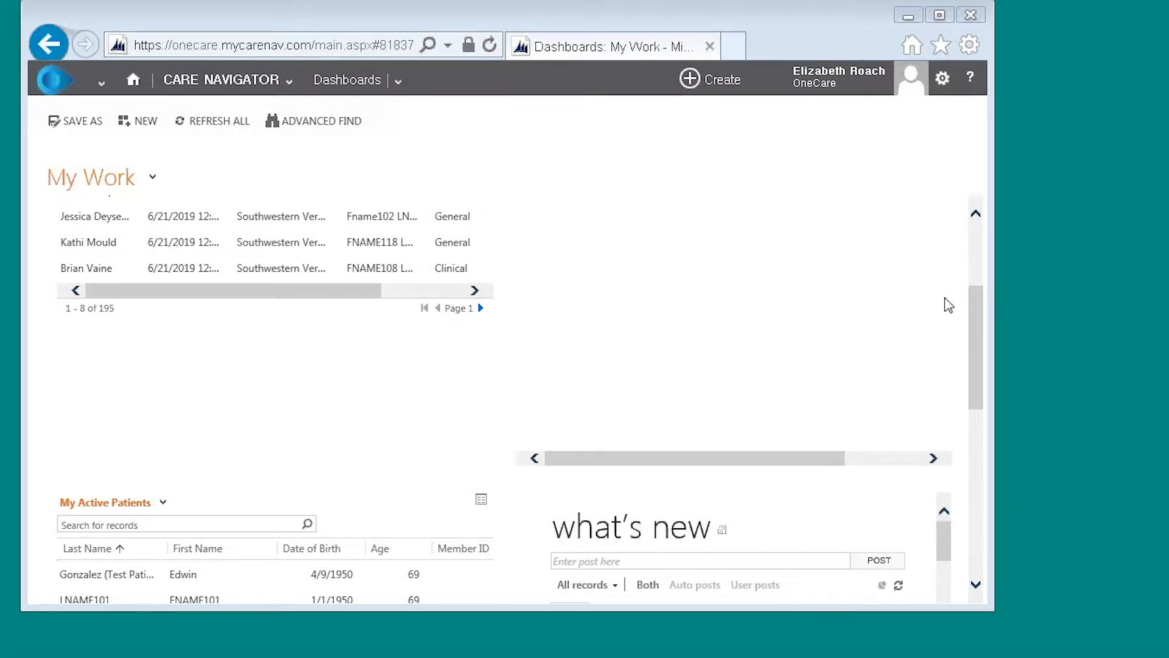
{"action": "mouse_move", "coordinate": [794, 271]}
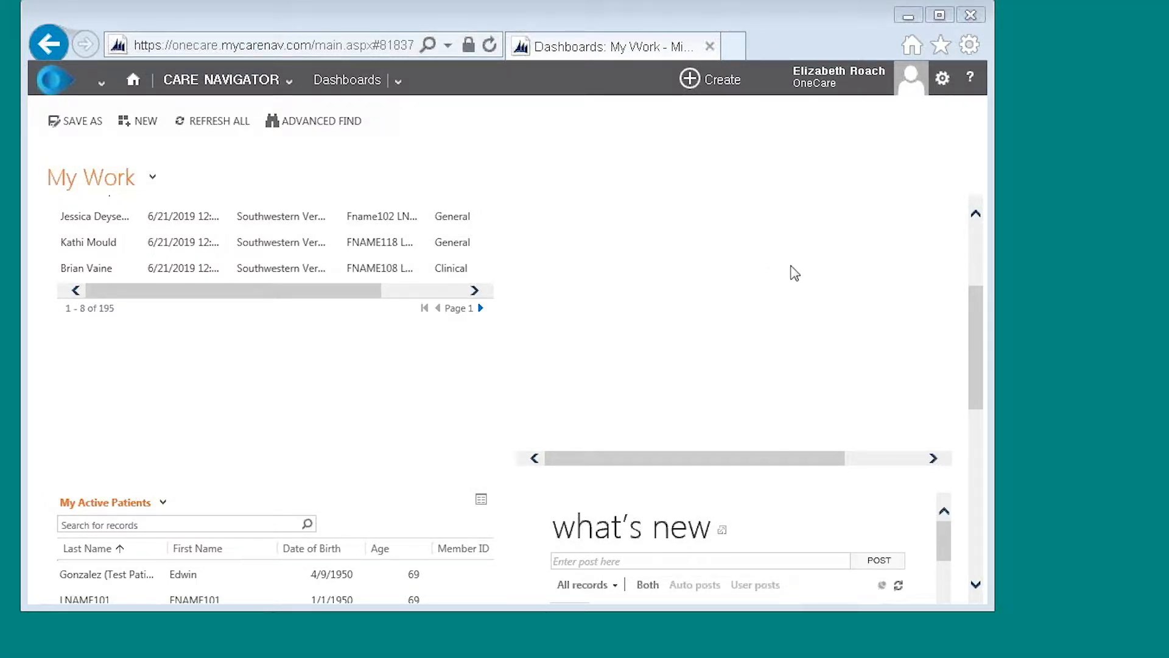
Scroll the My Work dashboard down to the My Active Patients list
{"action": "scroll", "scroll_direction": "down", "scroll_amount": 3}
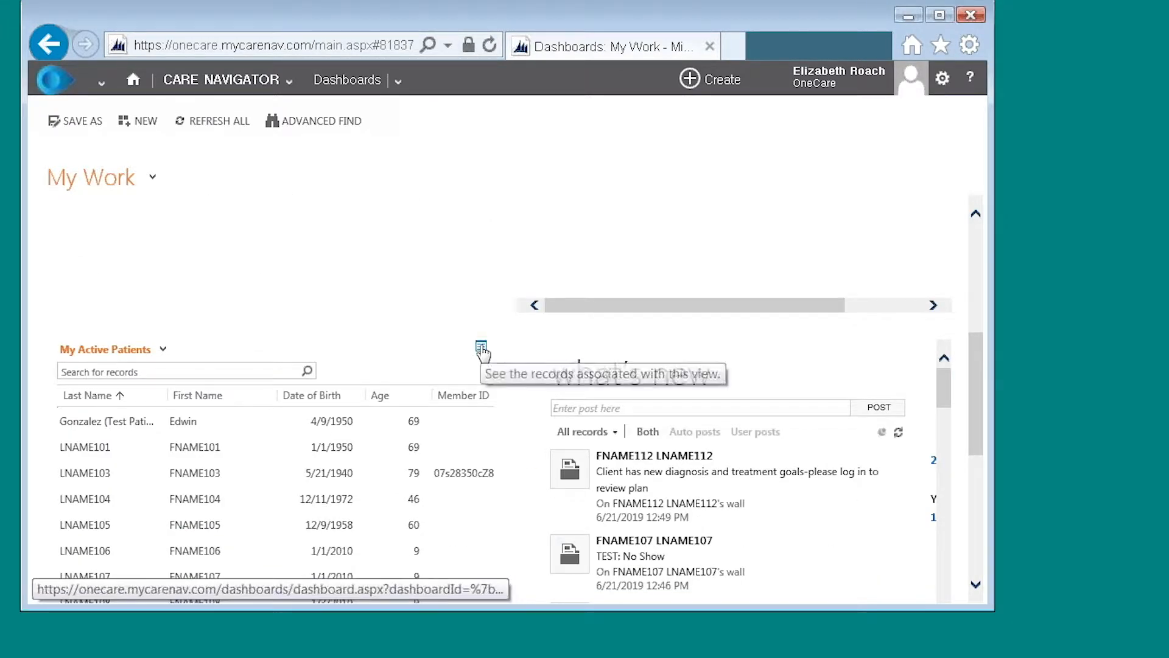
Open My Active Patients as a full 32-record list in its own window, keeping that view
{"action": "left_click", "coordinate": [481, 349]}
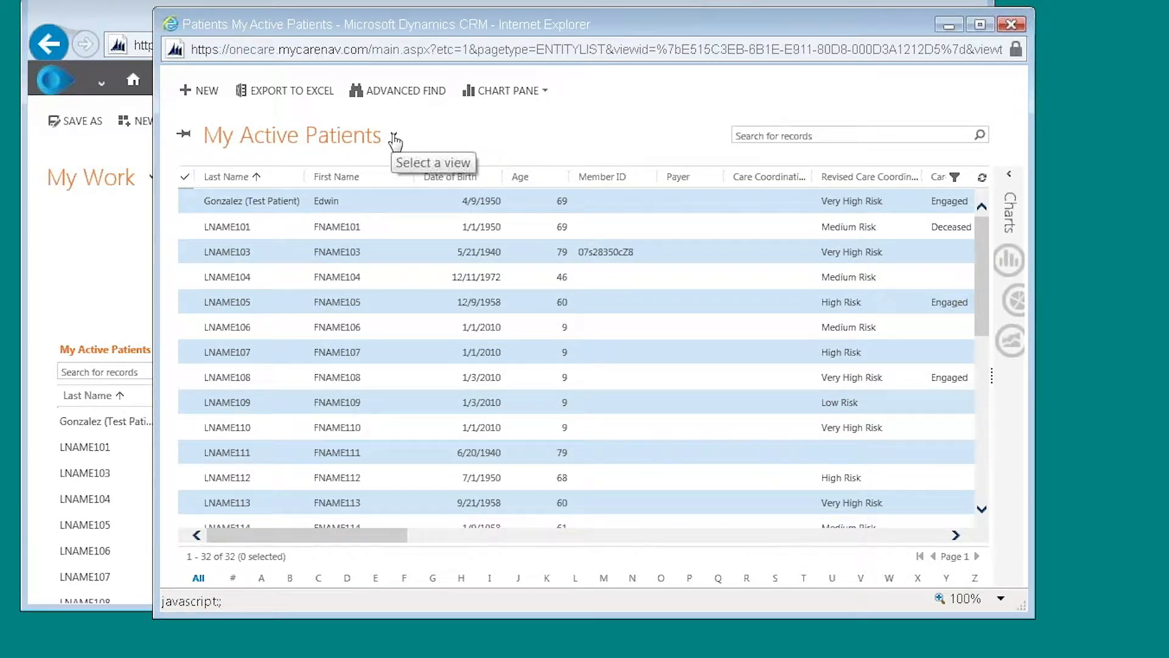
{"action": "left_click", "coordinate": [393, 135]}
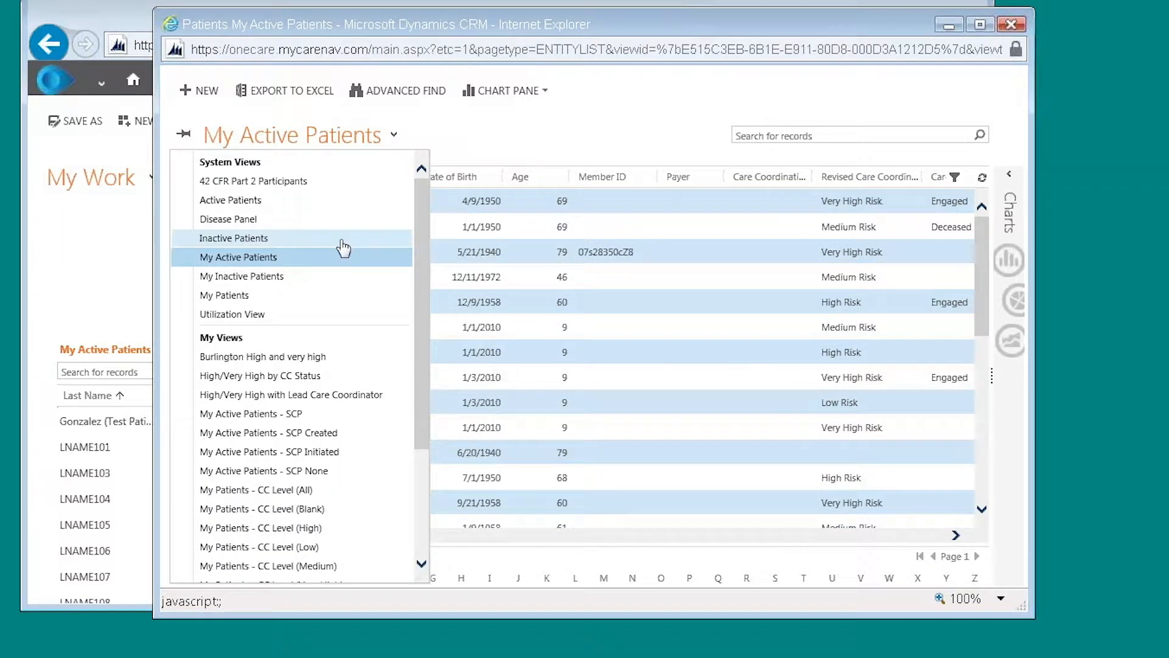
{"action": "mouse_move", "coordinate": [296, 208]}
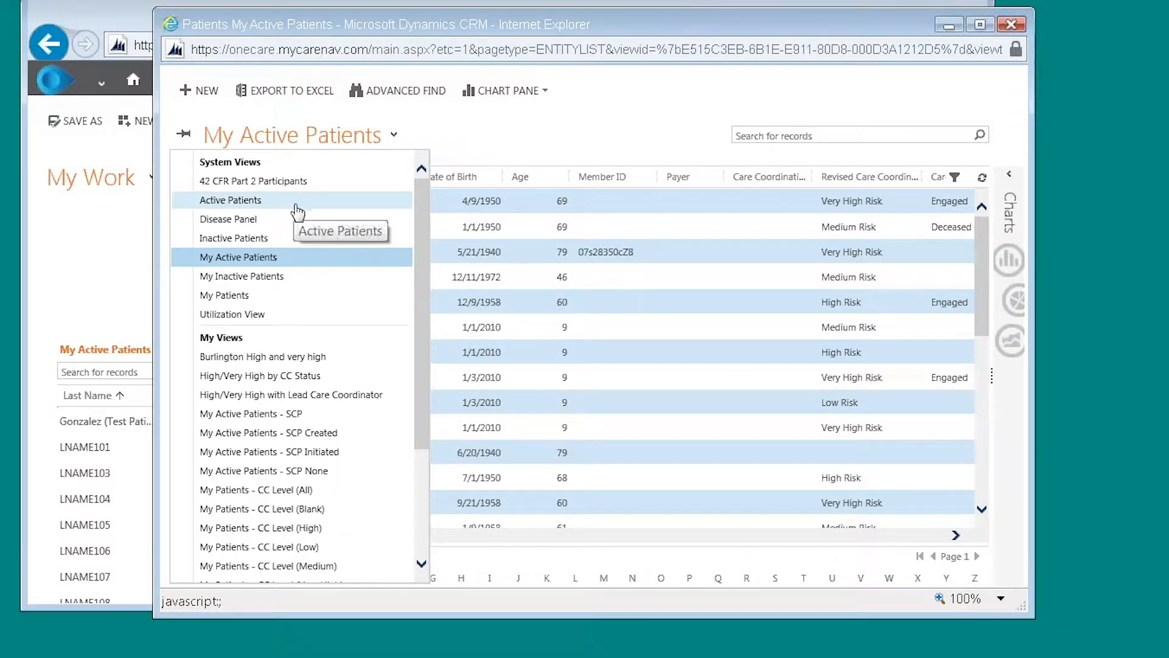
{"action": "mouse_move", "coordinate": [238, 257]}
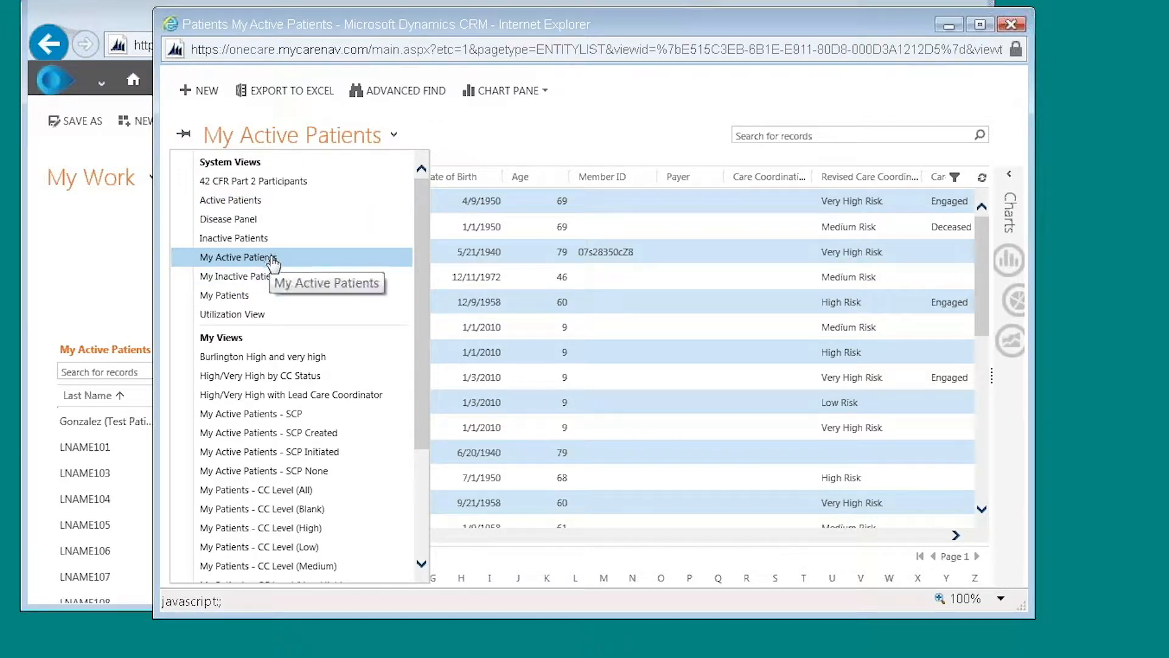
{"action": "left_click", "coordinate": [239, 257]}
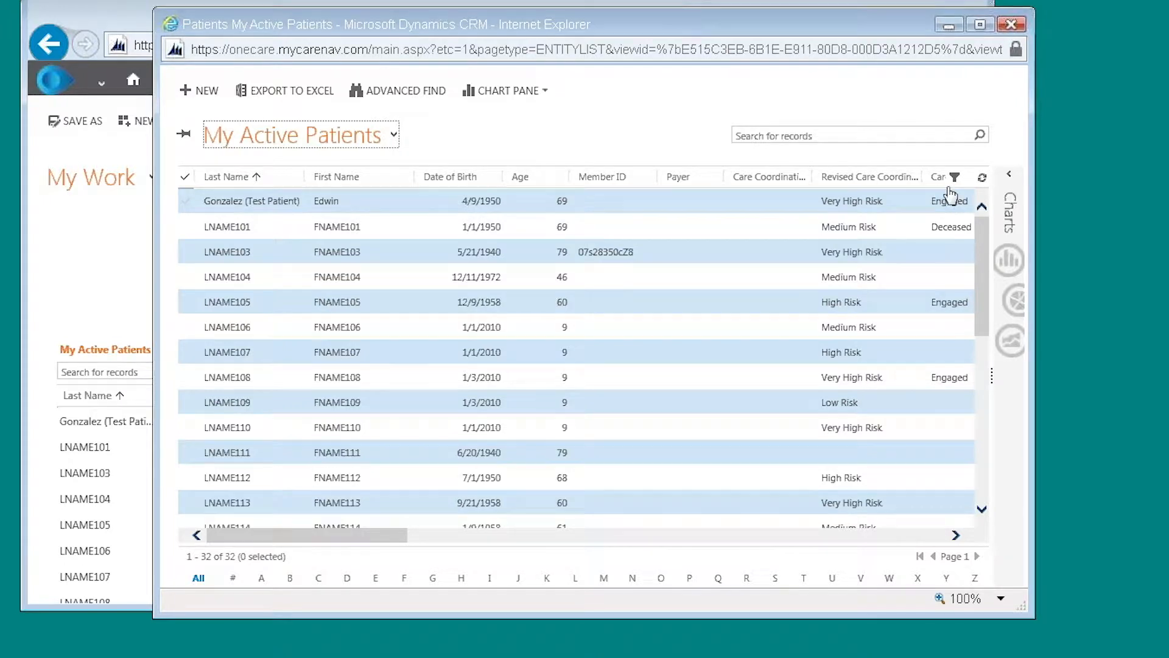
{"action": "mouse_move", "coordinate": [954, 179]}
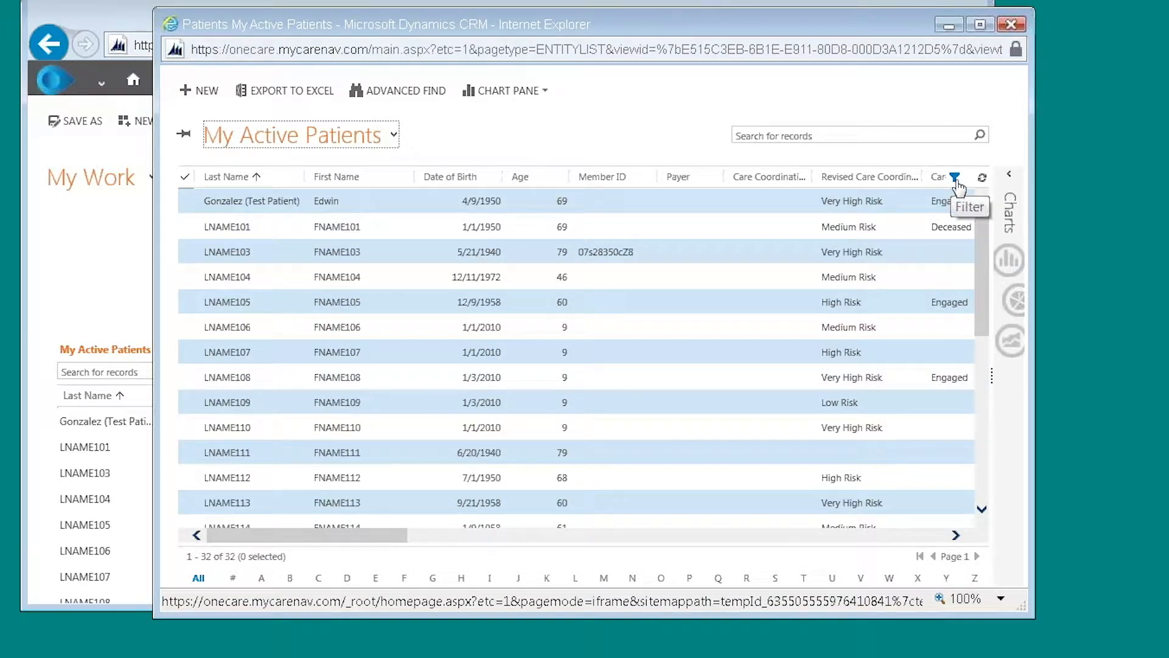
Filter the SCP Initiated column to Contains Data, leaving 24 patients
{"action": "left_click", "coordinate": [954, 178]}
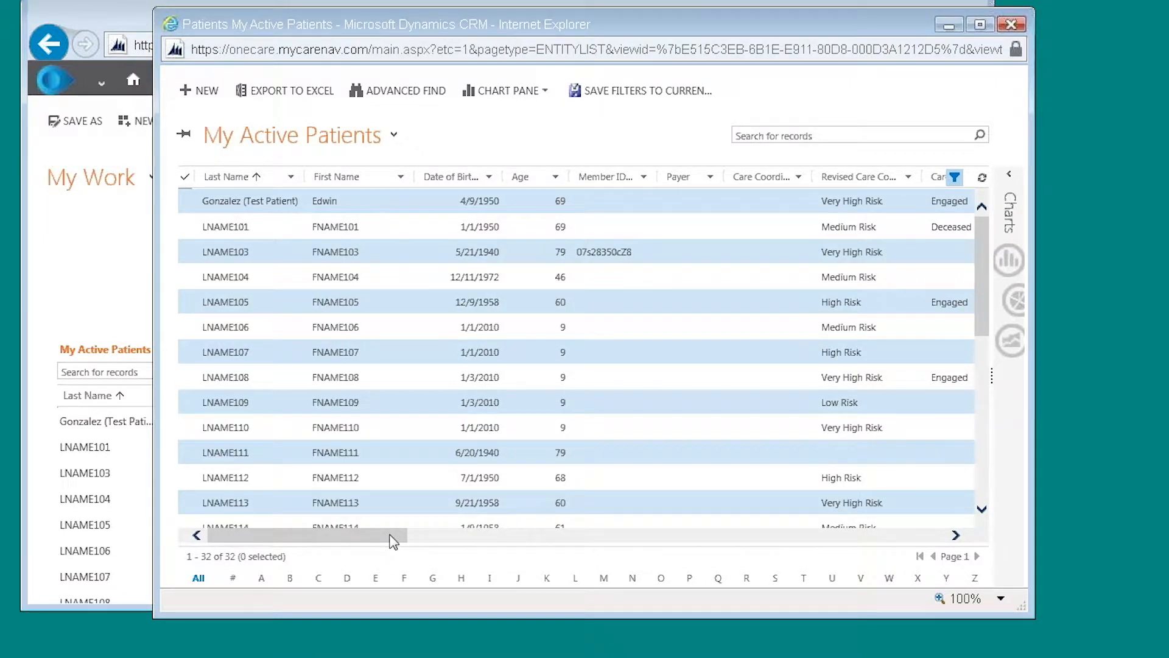
{"action": "scroll", "scroll_direction": "right", "scroll_amount": 3}
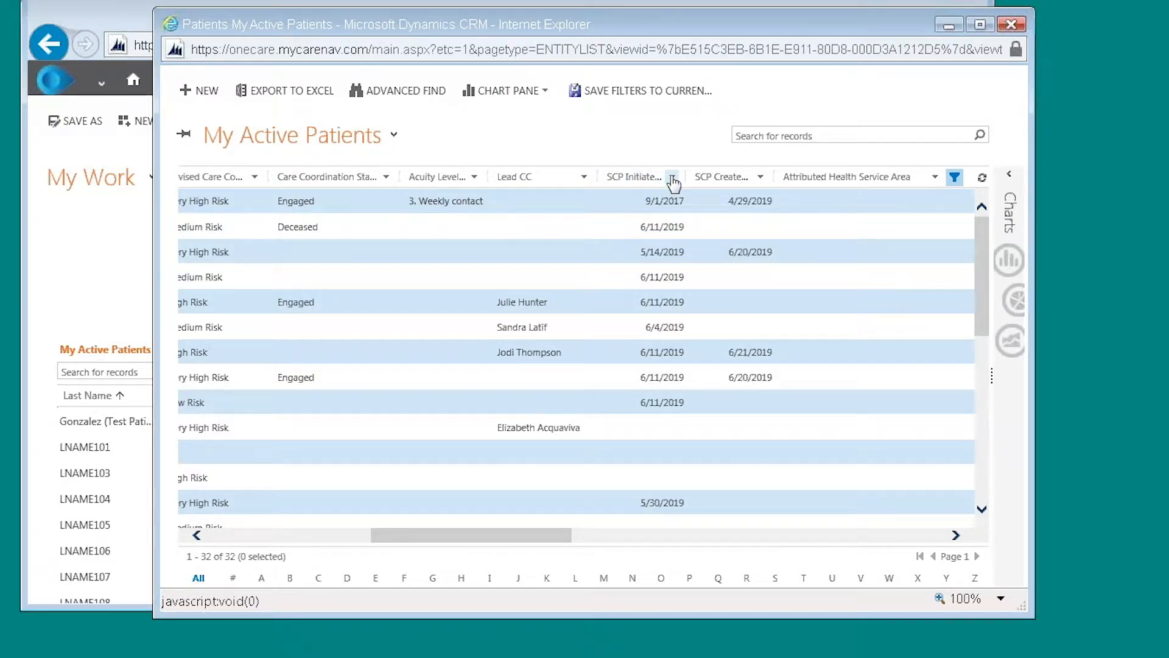
{"action": "mouse_move", "coordinate": [672, 181]}
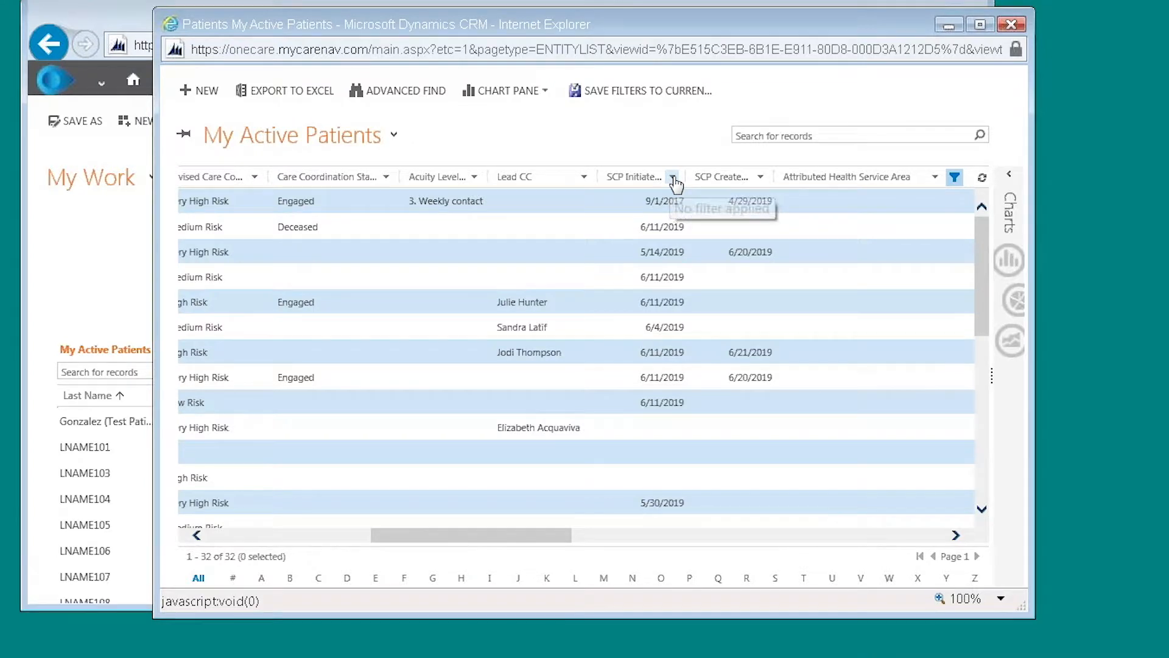
{"action": "left_click", "coordinate": [673, 176]}
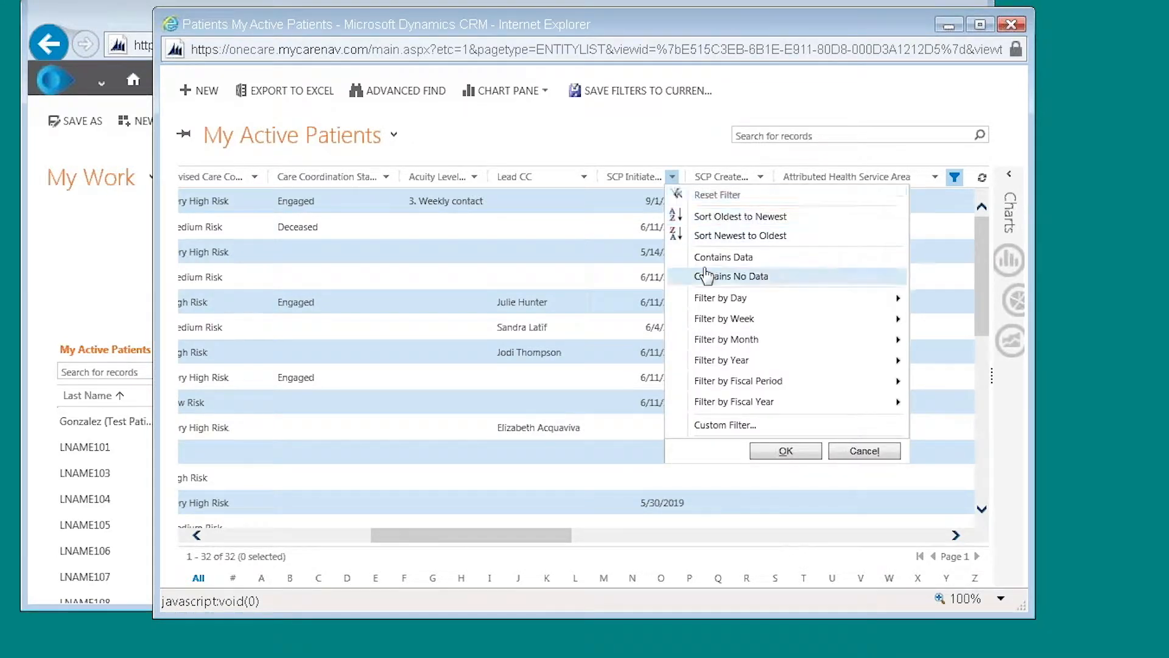
{"action": "mouse_move", "coordinate": [723, 257]}
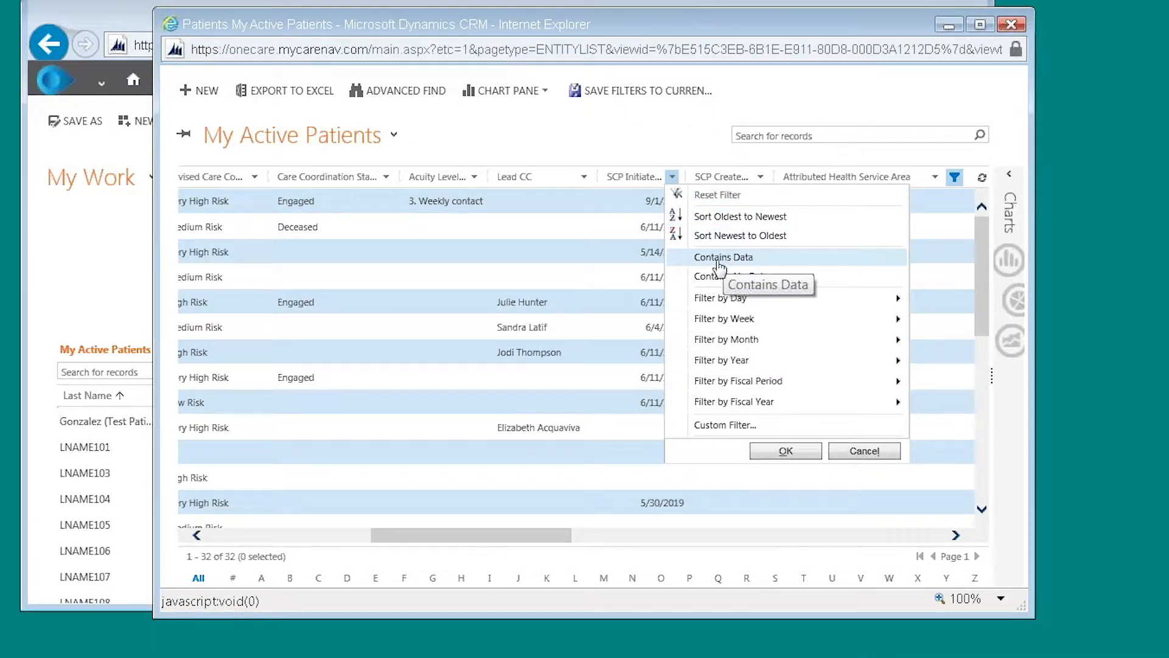
{"action": "left_click", "coordinate": [722, 257]}
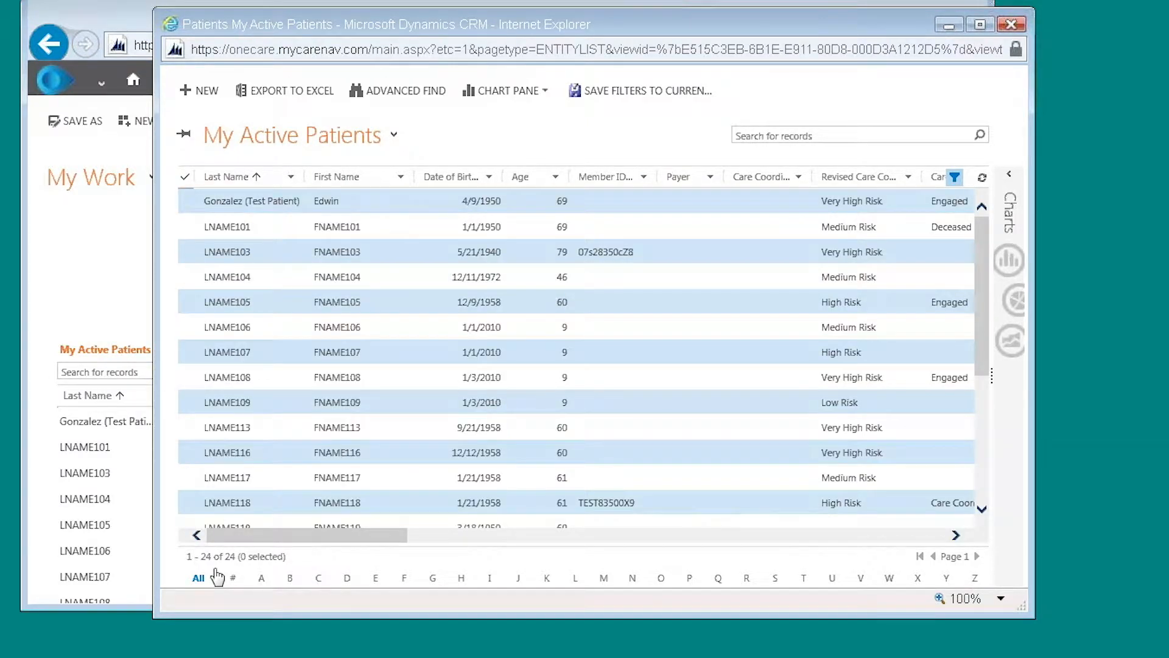
{"action": "mouse_move", "coordinate": [246, 571]}
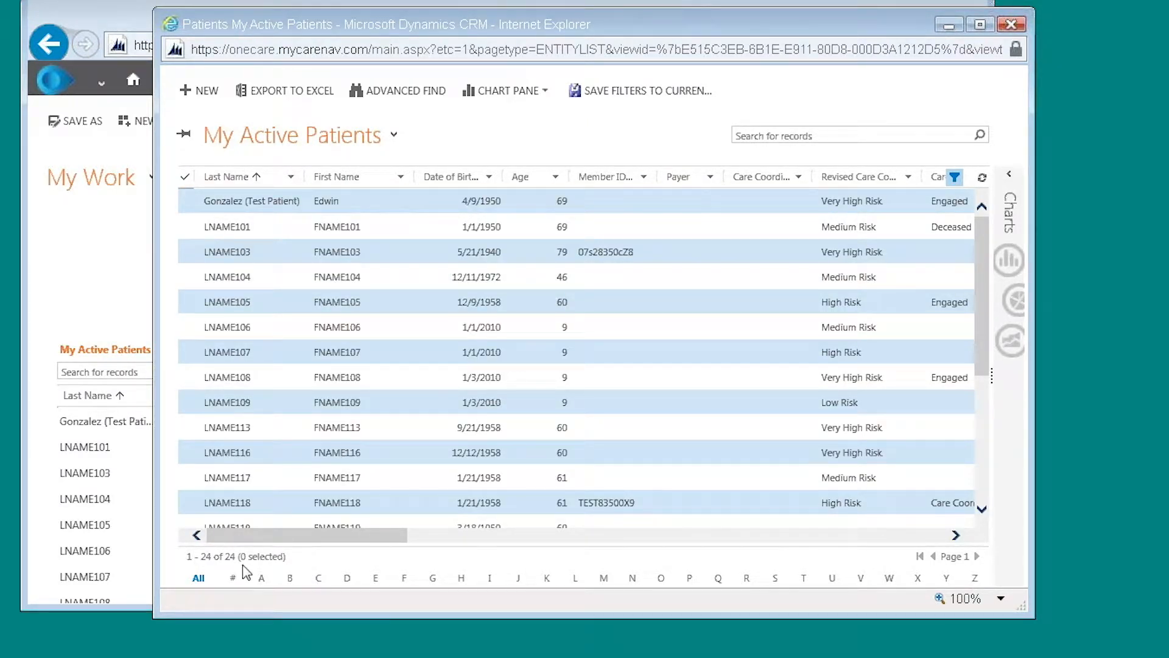
{"action": "mouse_move", "coordinate": [306, 544]}
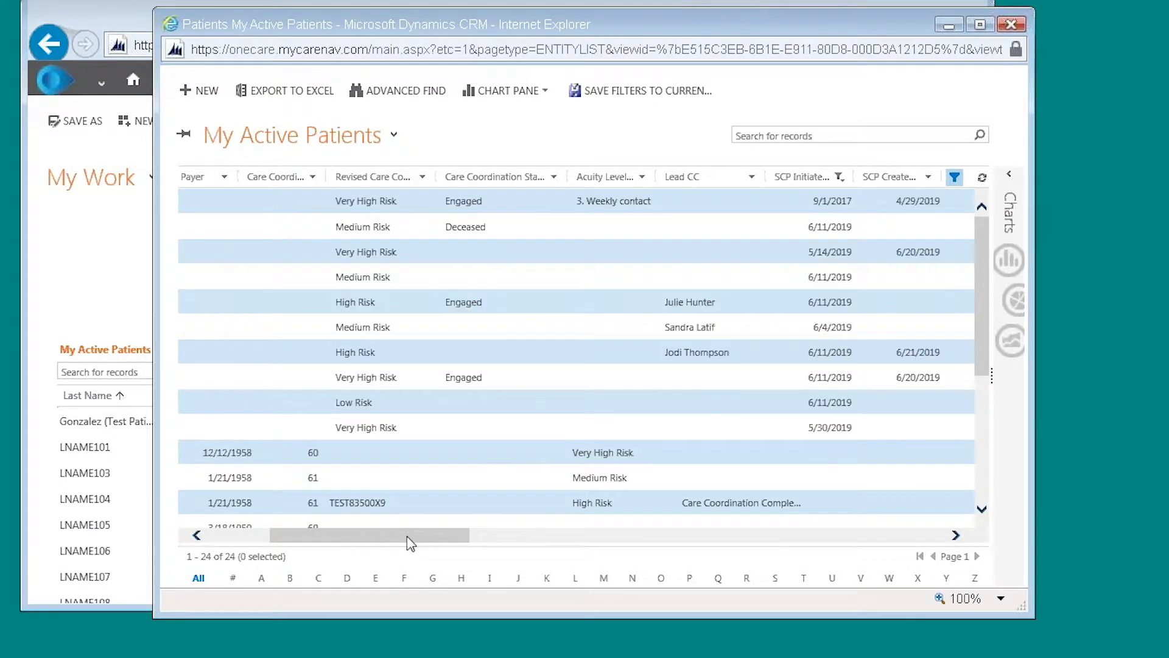
{"action": "scroll", "scroll_direction": "right", "scroll_amount": 3}
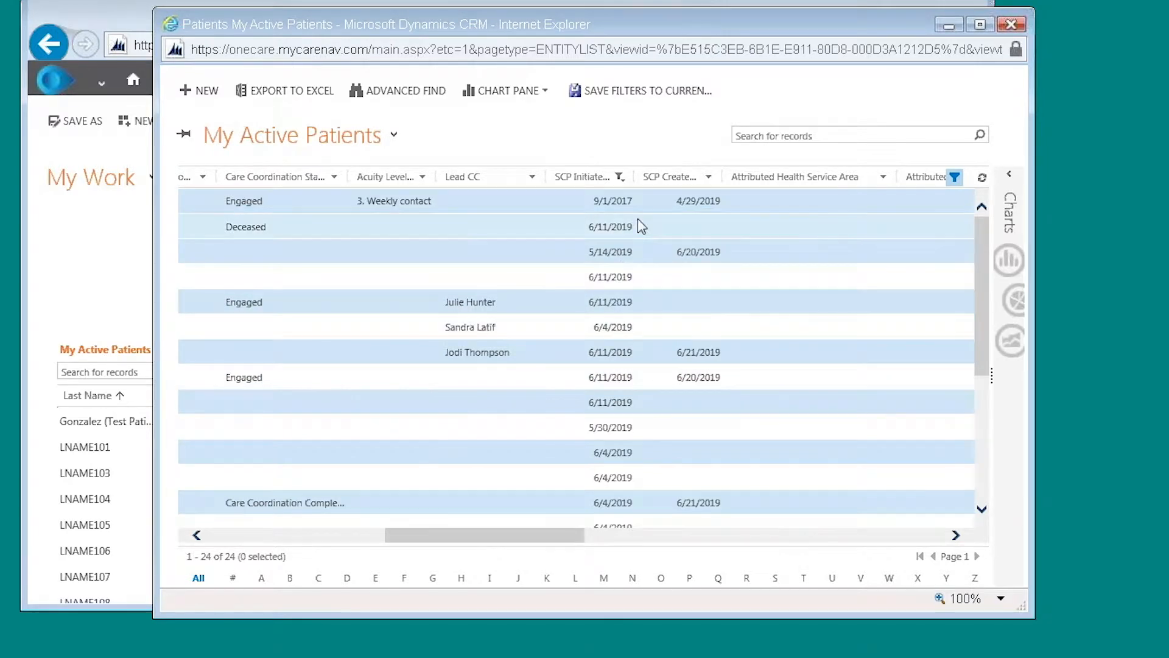
{"action": "mouse_move", "coordinate": [612, 512]}
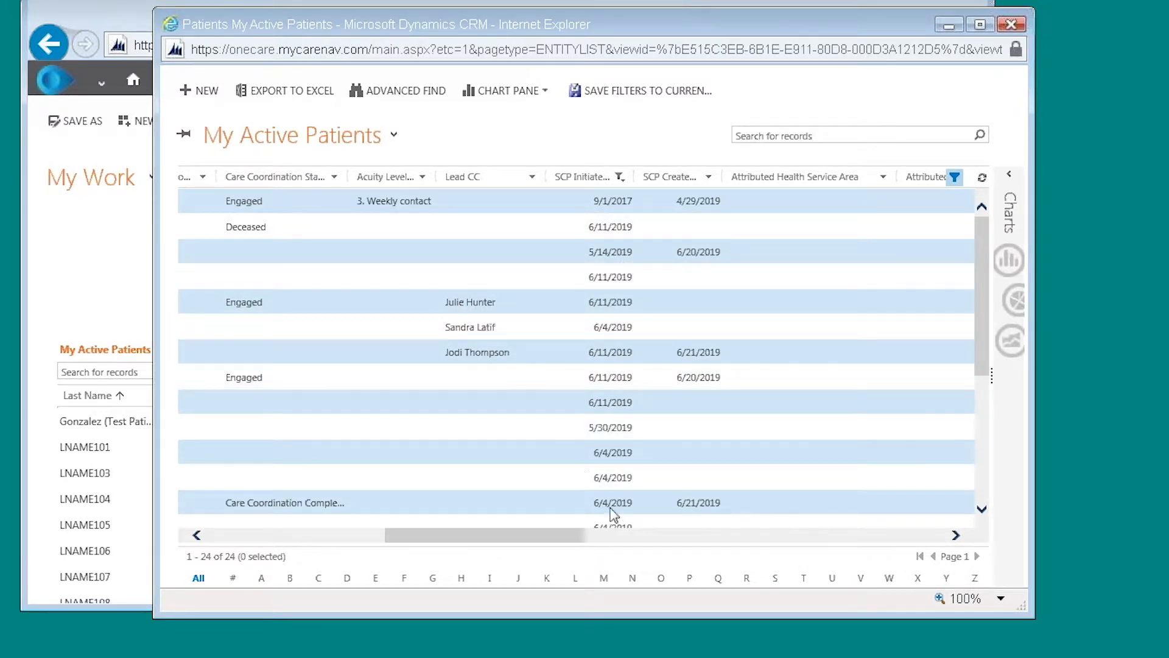
{"action": "mouse_move", "coordinate": [636, 239]}
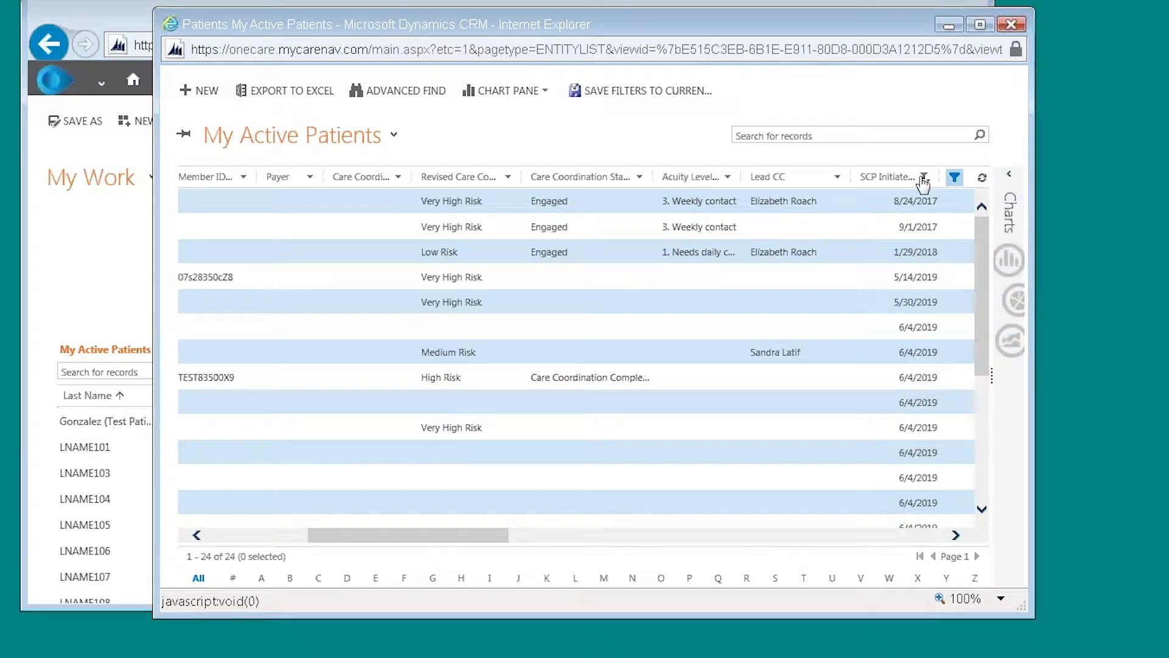
Set a custom SCP Initiated filter with operator On and date 11 June 2019
{"action": "left_click", "coordinate": [924, 176]}
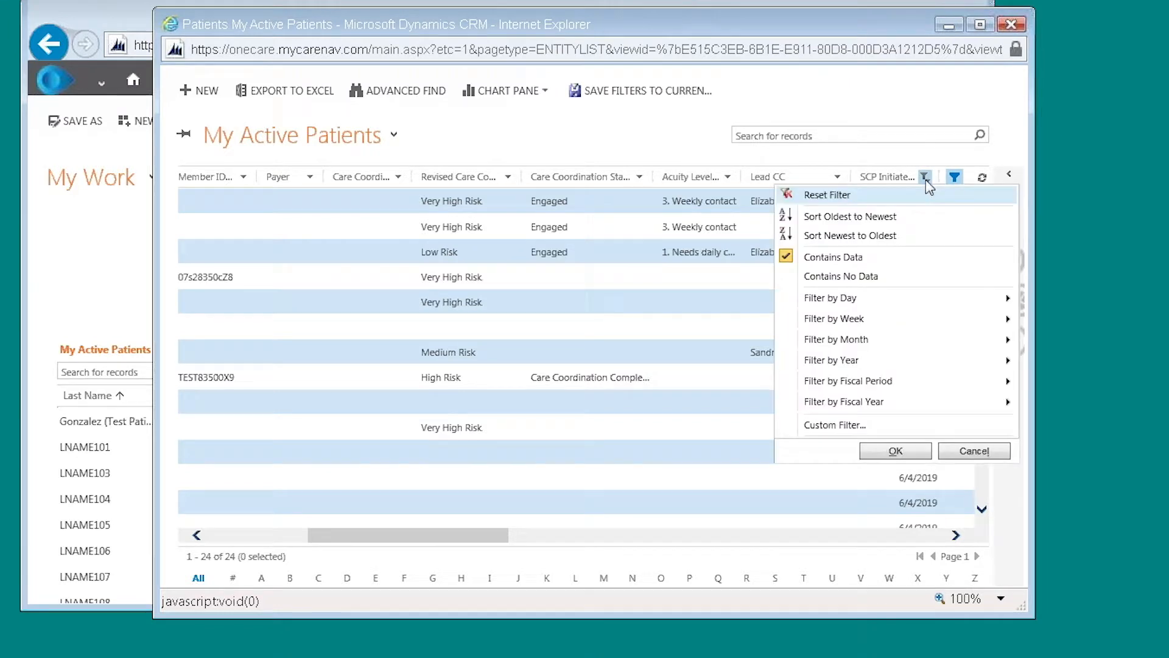
{"action": "mouse_move", "coordinate": [833, 424]}
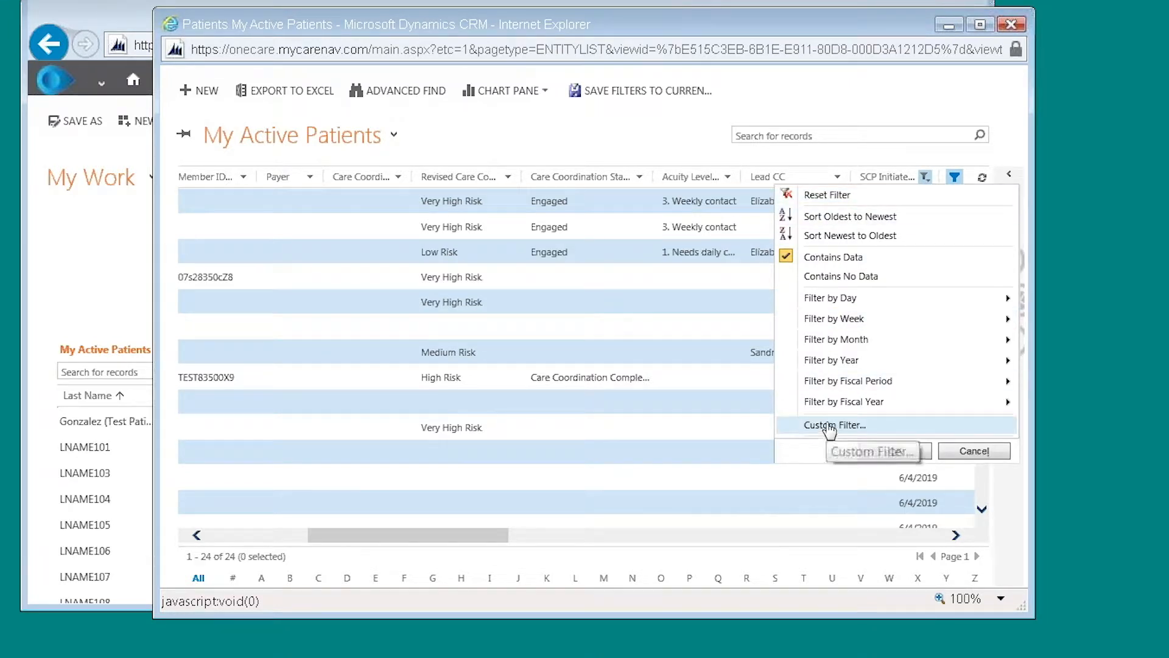
{"action": "left_click", "coordinate": [833, 424]}
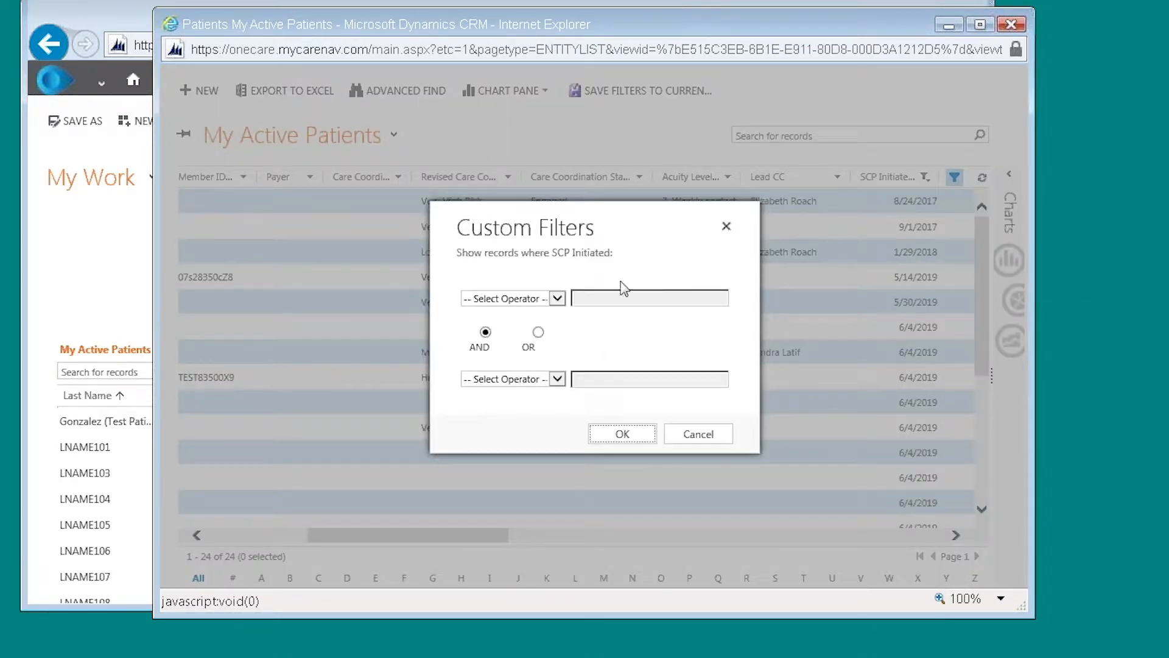
{"action": "left_click", "coordinate": [557, 298]}
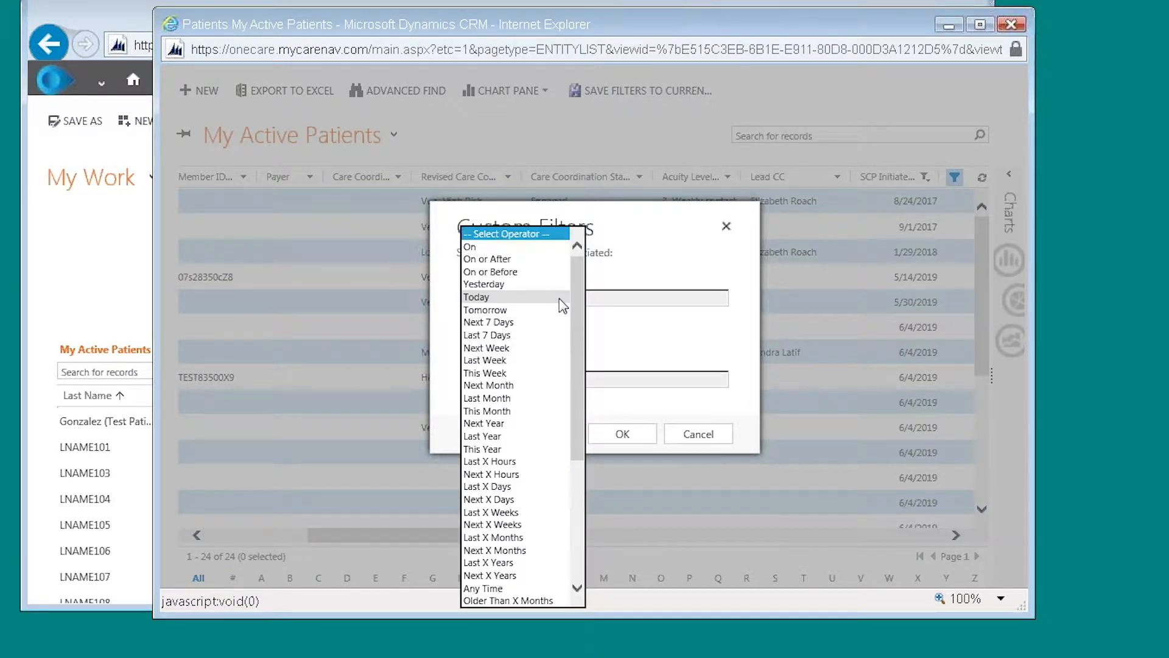
{"action": "left_click", "coordinate": [471, 247]}
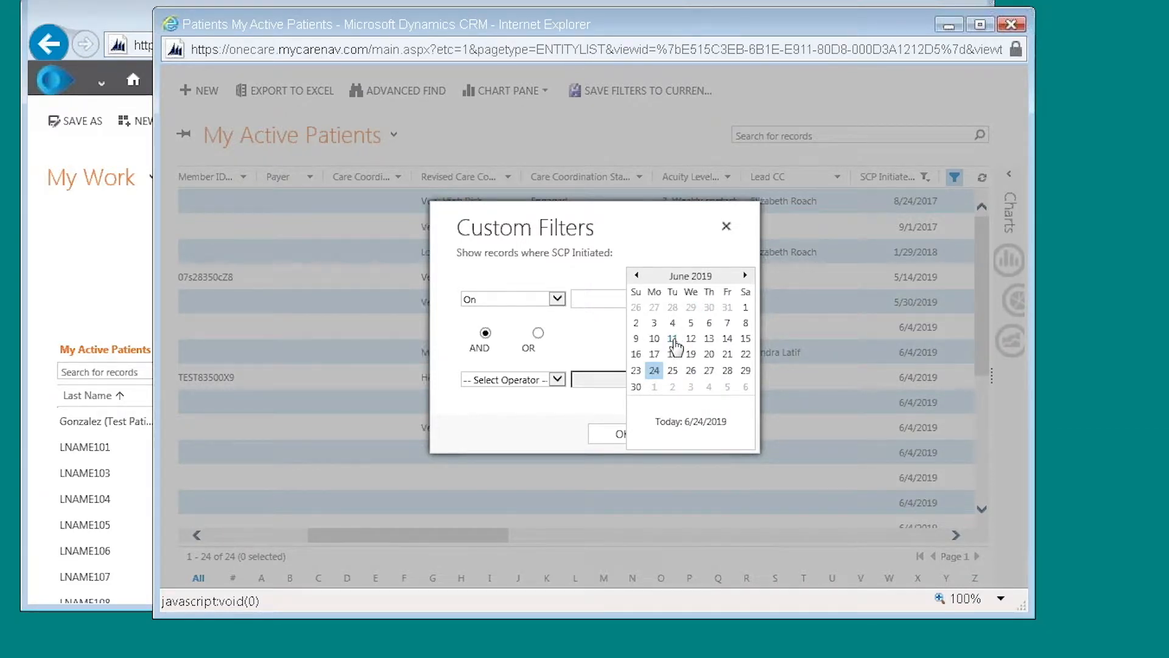
{"action": "left_click", "coordinate": [672, 337]}
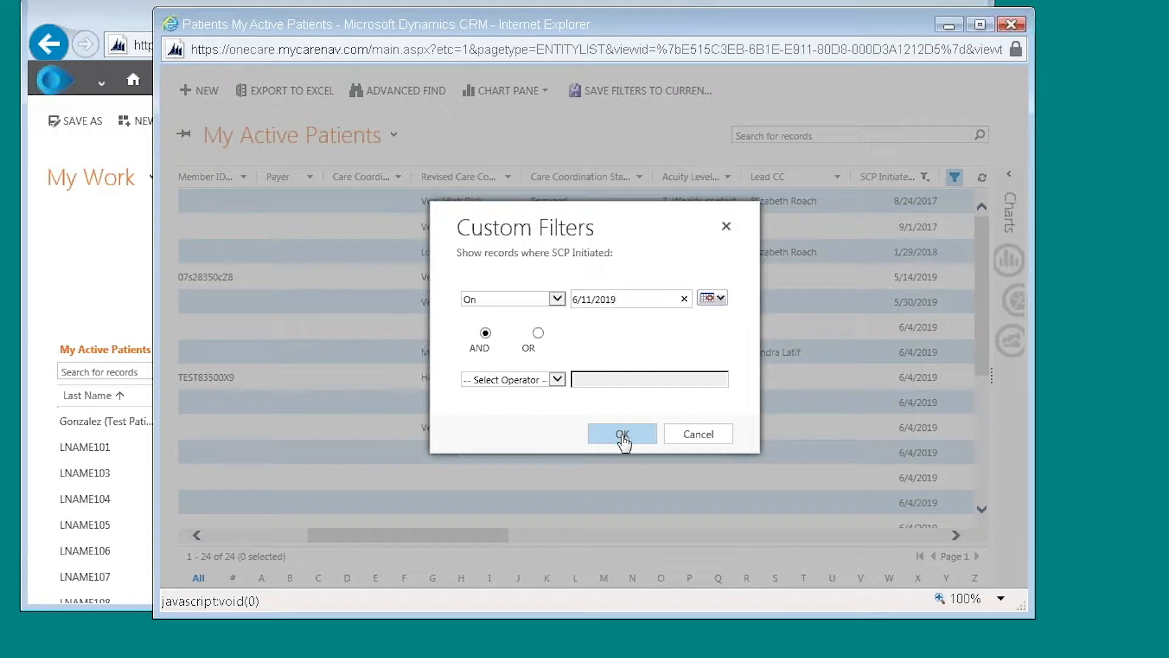
Apply the On 6/11/2019 filter, narrowing the list to six patients, and check the column
{"action": "left_click", "coordinate": [622, 434]}
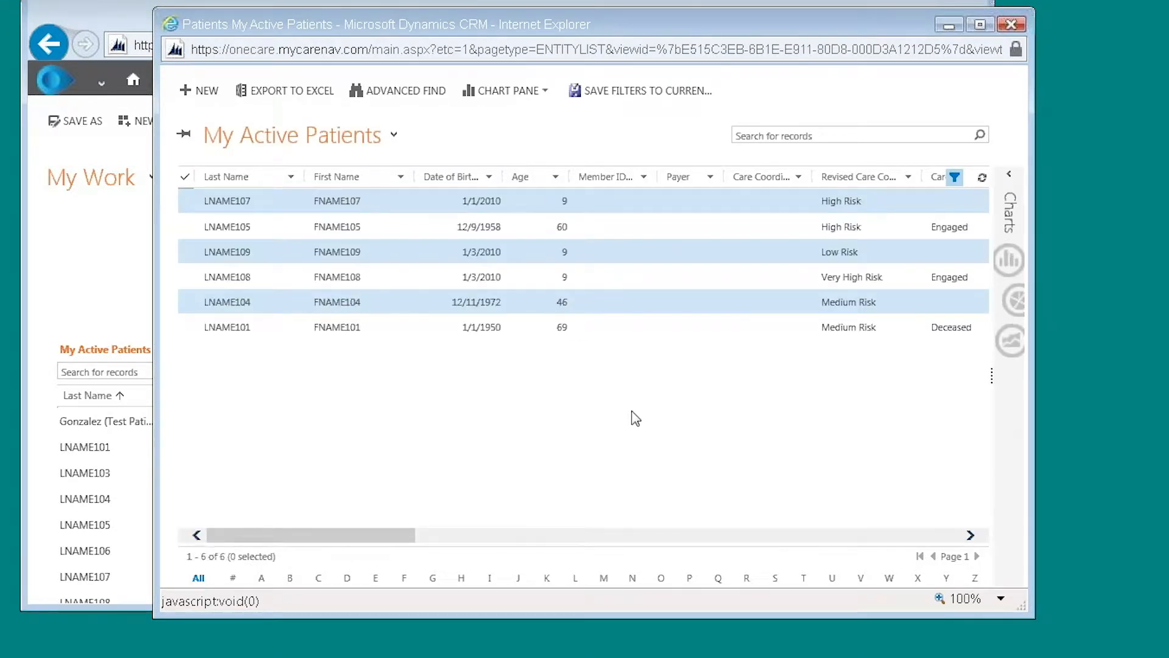
{"action": "mouse_move", "coordinate": [663, 424]}
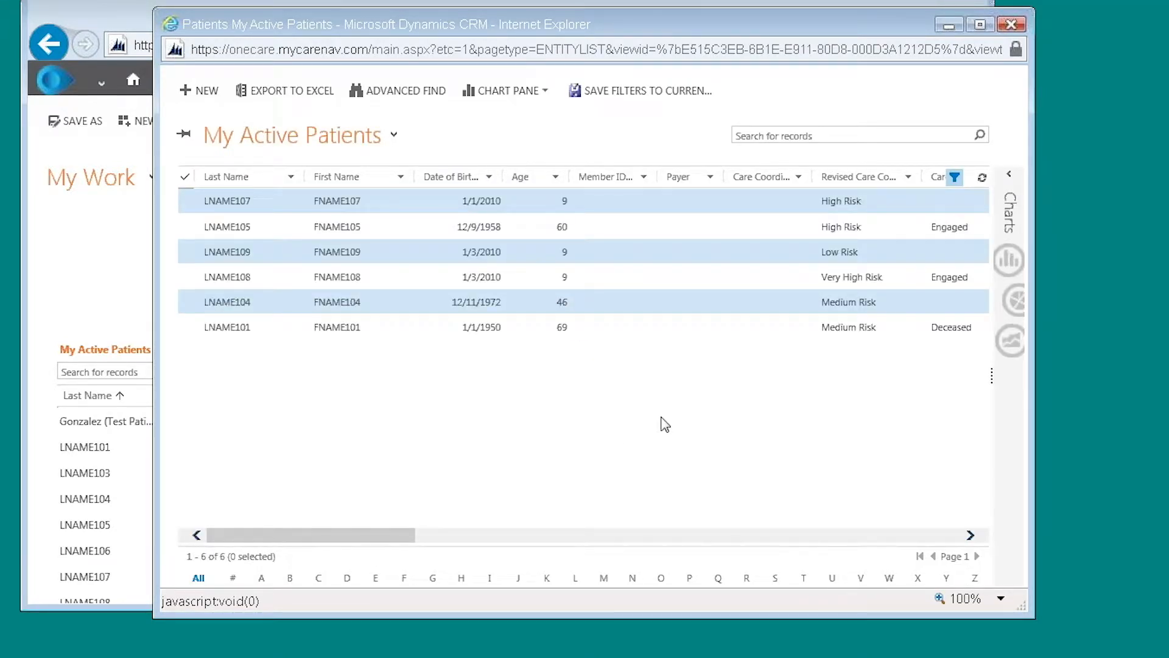
{"action": "mouse_move", "coordinate": [379, 546]}
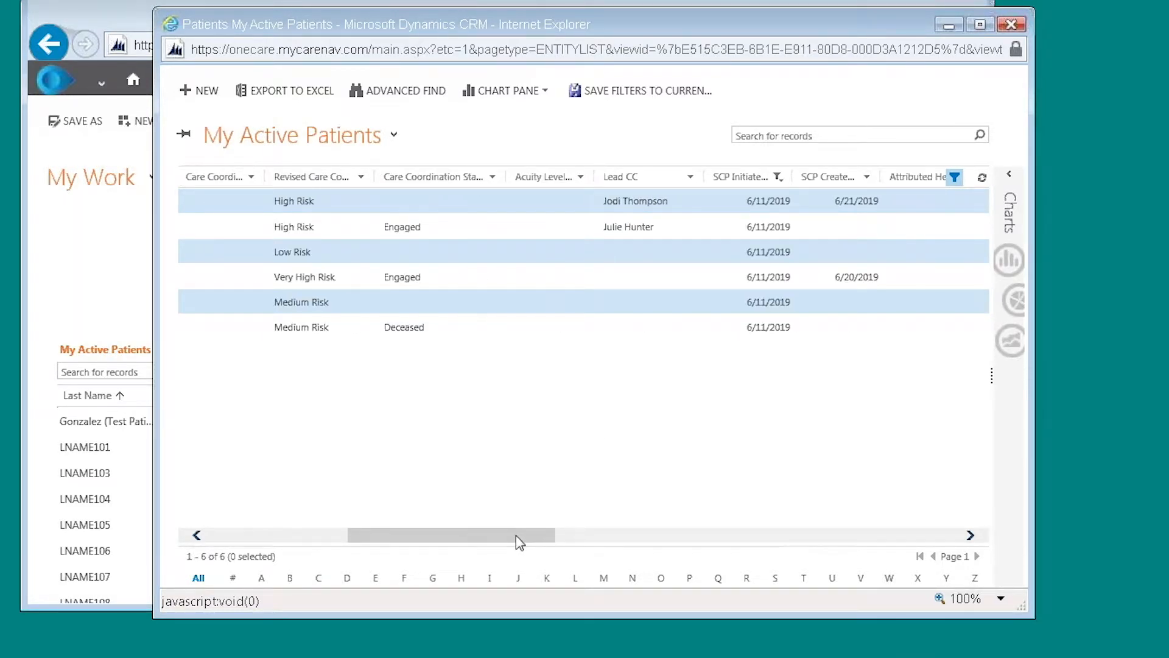
{"action": "mouse_move", "coordinate": [240, 556]}
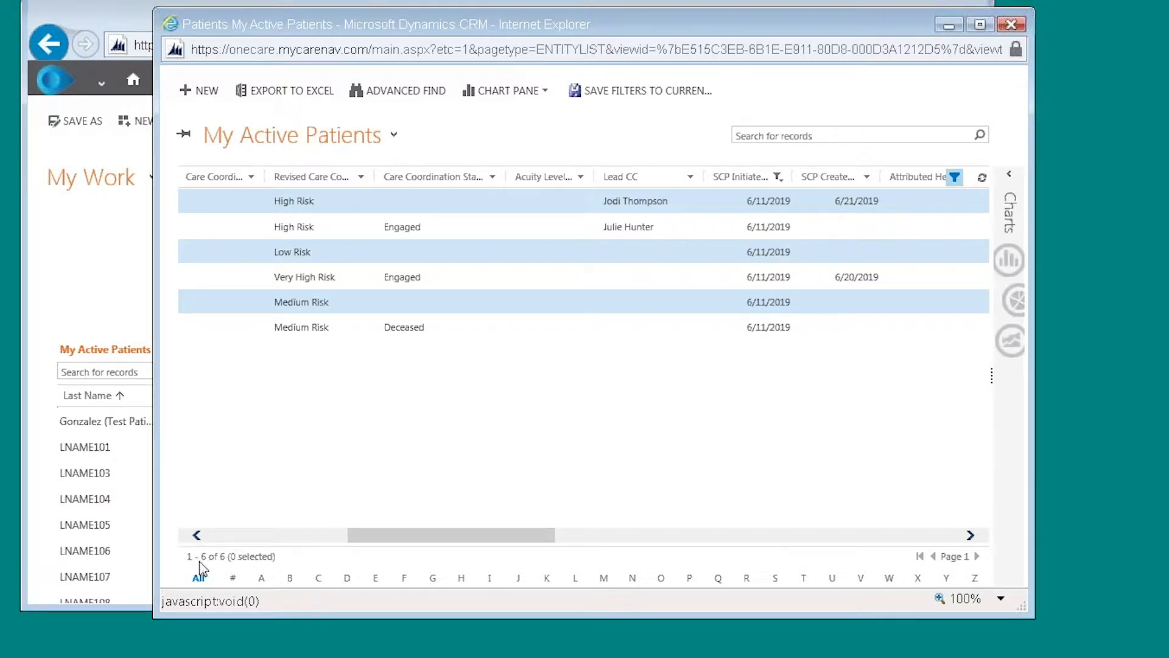
{"action": "mouse_move", "coordinate": [226, 568]}
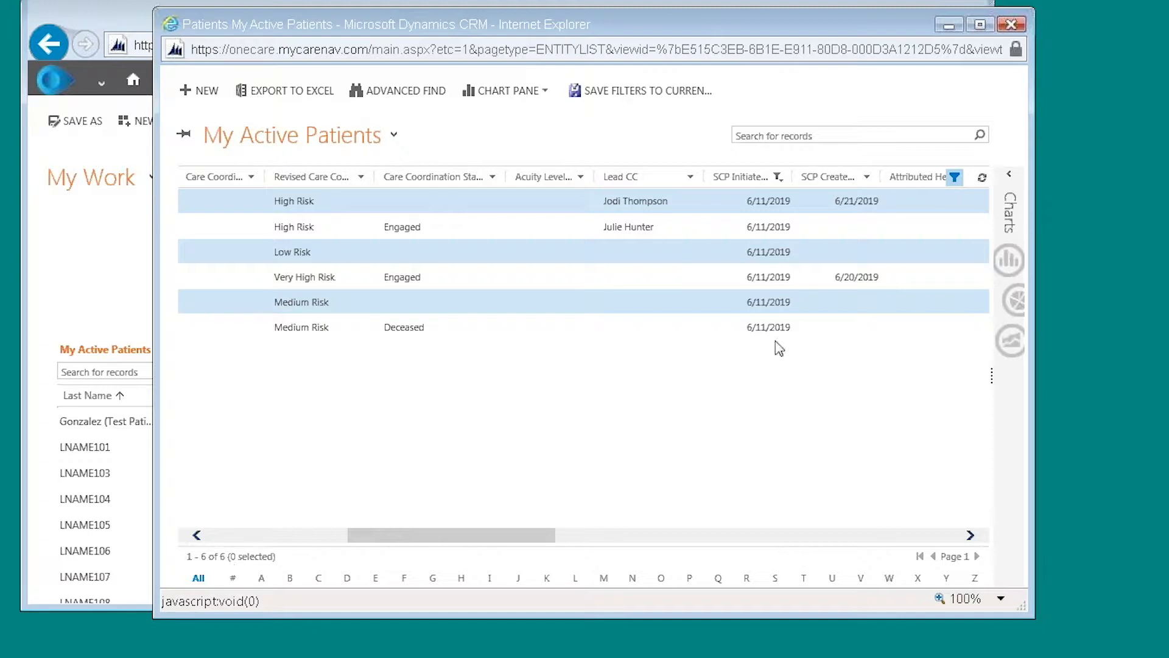
{"action": "mouse_move", "coordinate": [516, 577]}
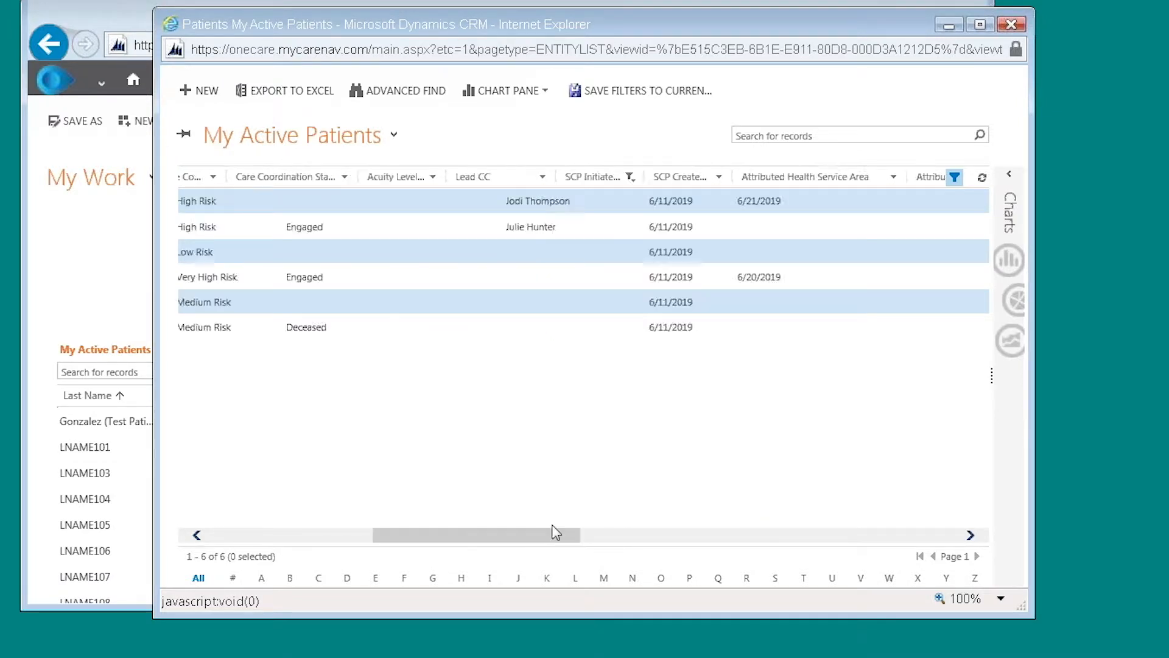
{"action": "scroll", "scroll_direction": "left", "scroll_amount": 3}
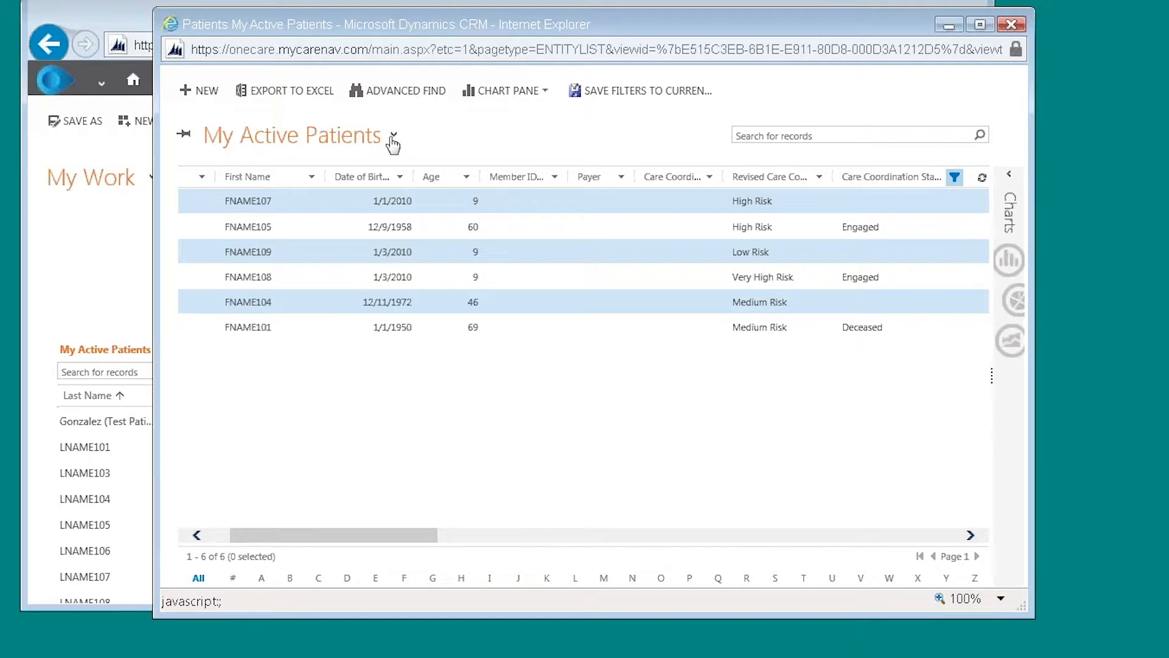
{"action": "mouse_move", "coordinate": [393, 142]}
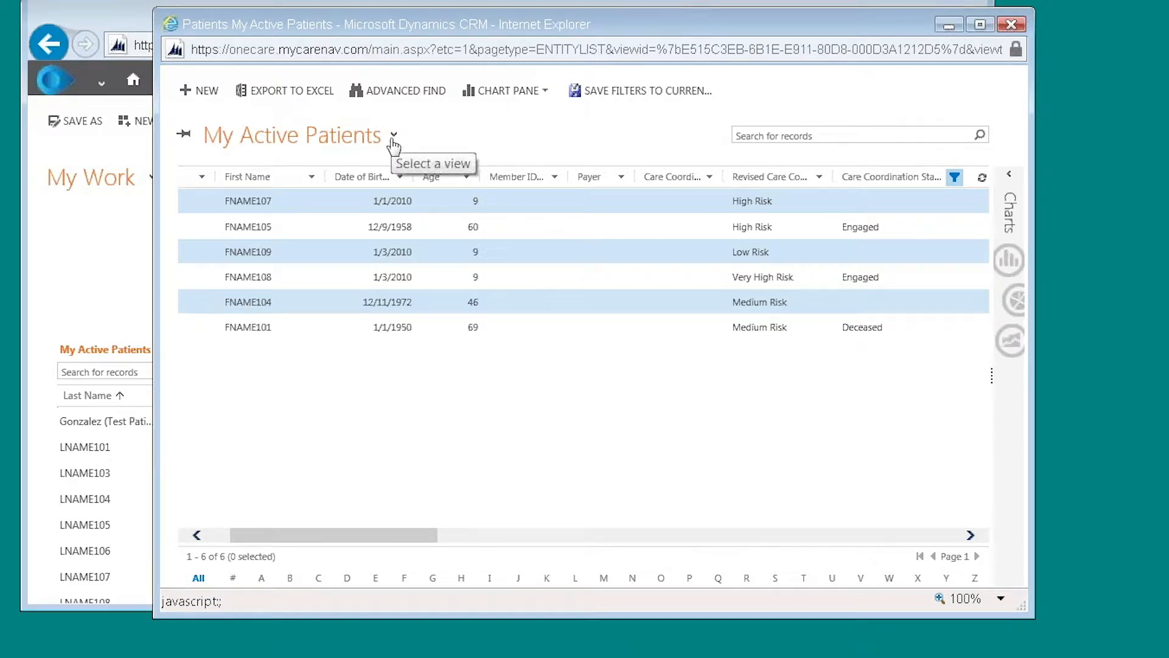
Show the view list scrolled to its filter-saving options
{"action": "left_click", "coordinate": [393, 135]}
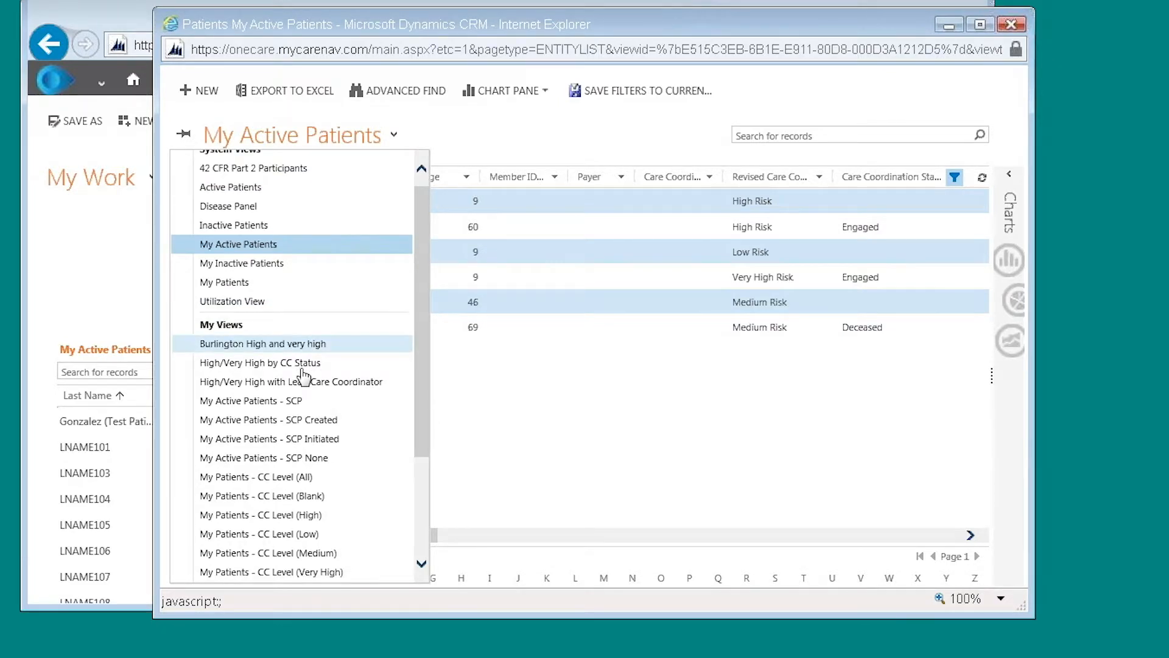
{"action": "scroll", "scroll_direction": "down", "scroll_amount": 3}
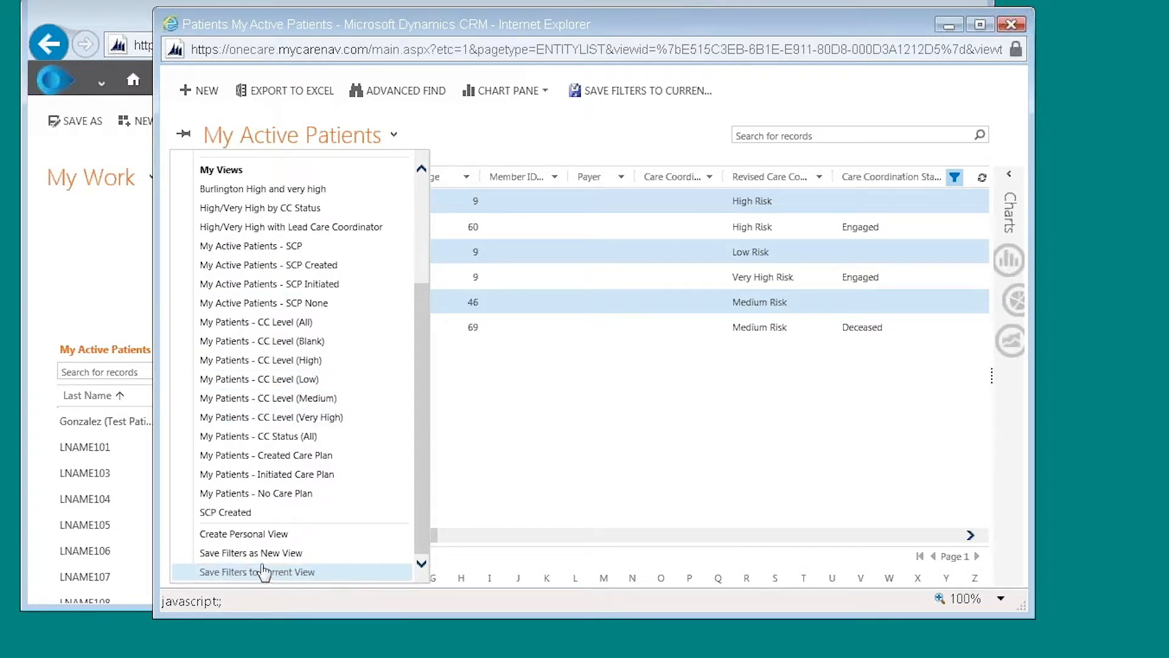
{"action": "mouse_move", "coordinate": [251, 553]}
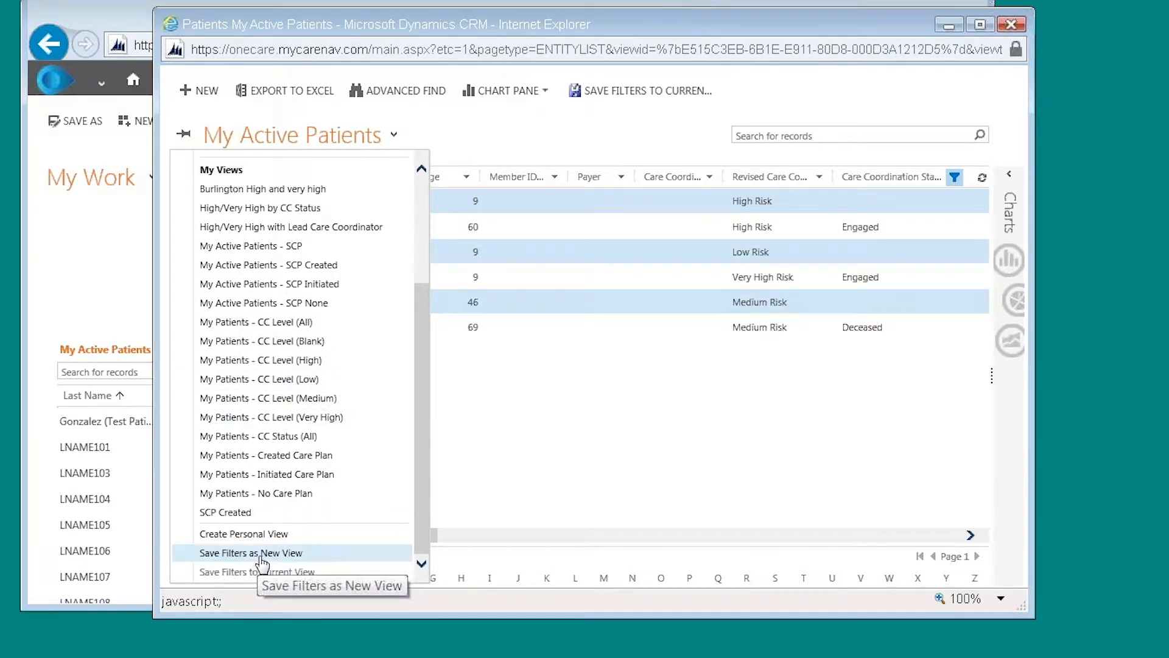
Save the filters as a new personal view named 'SCP Initiated on June 11-2019'
{"action": "left_click", "coordinate": [251, 553]}
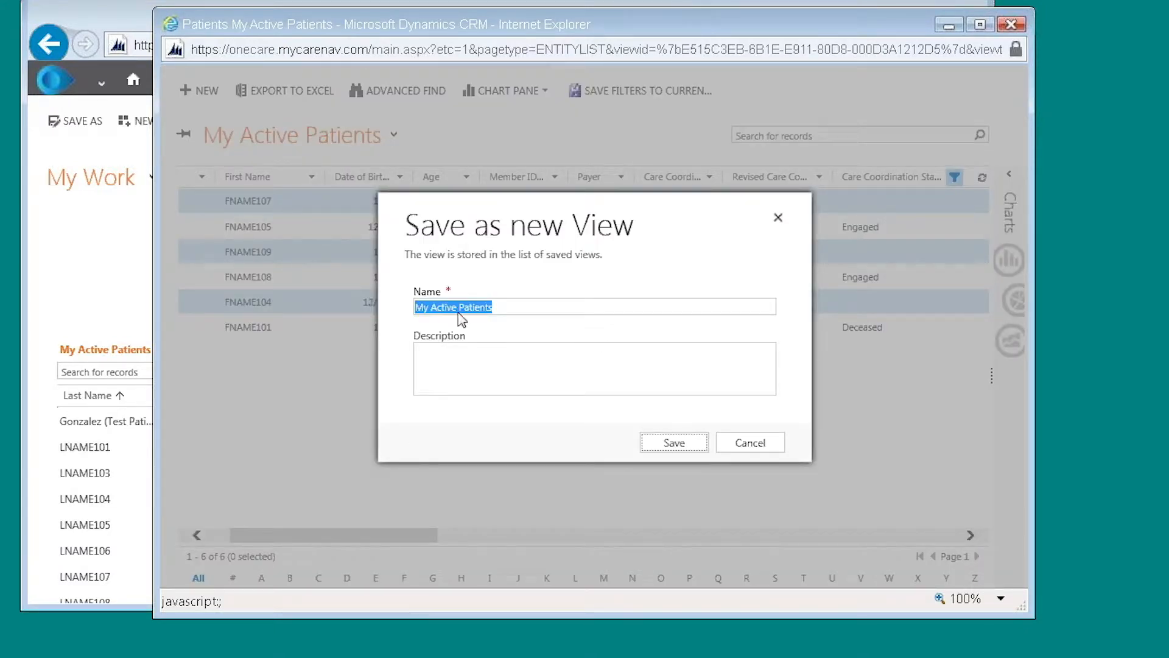
{"action": "left_click", "coordinate": [503, 307]}
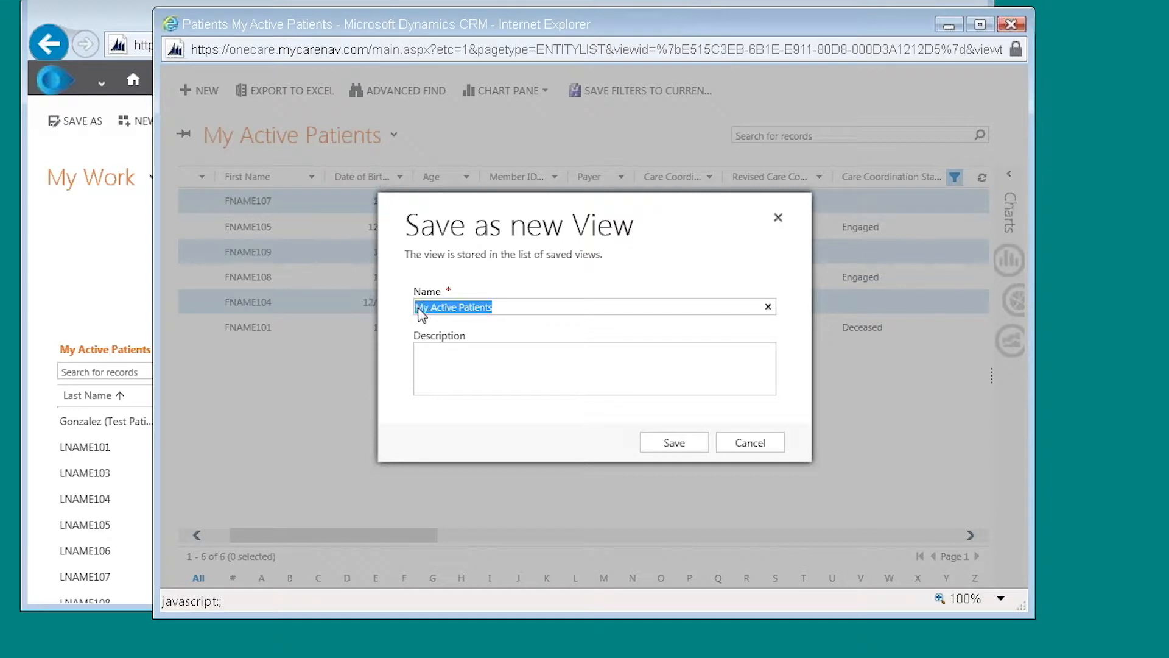
{"action": "mouse_move", "coordinate": [399, 336]}
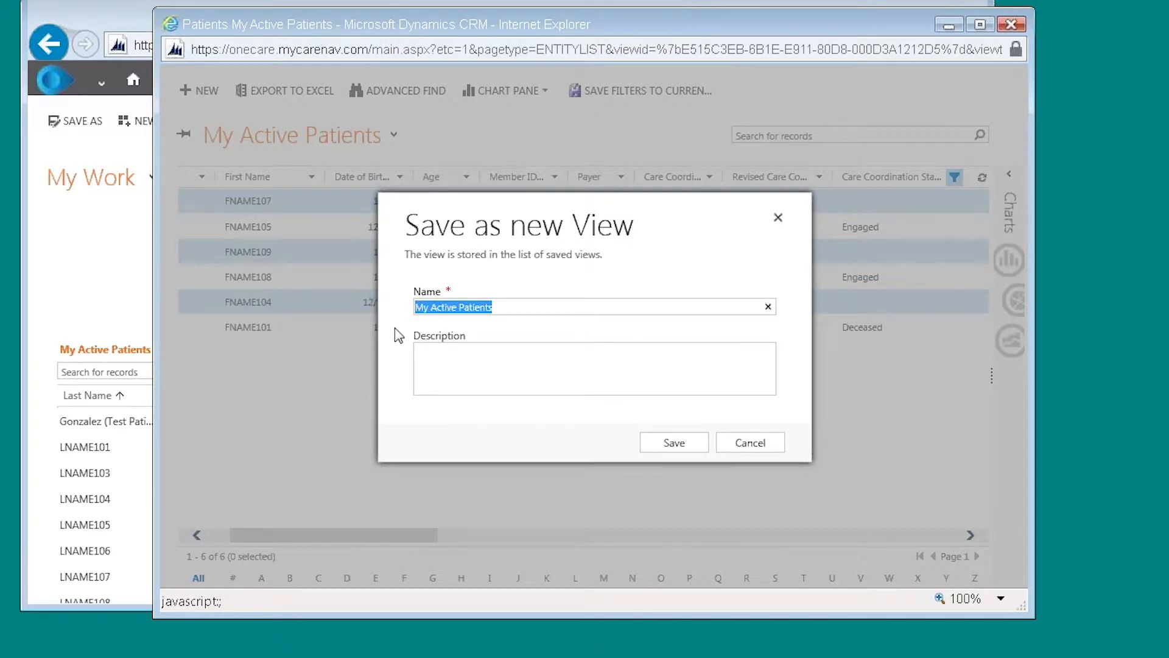
{"action": "type", "text": "SCP"}
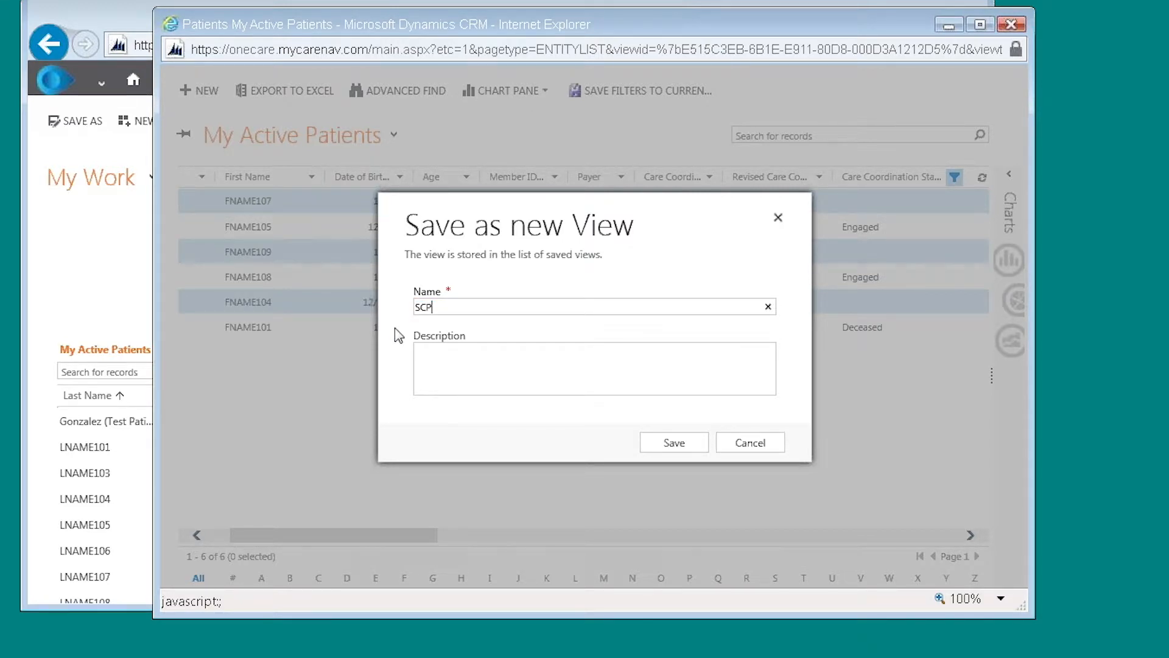
{"action": "type", "text": "Initi"}
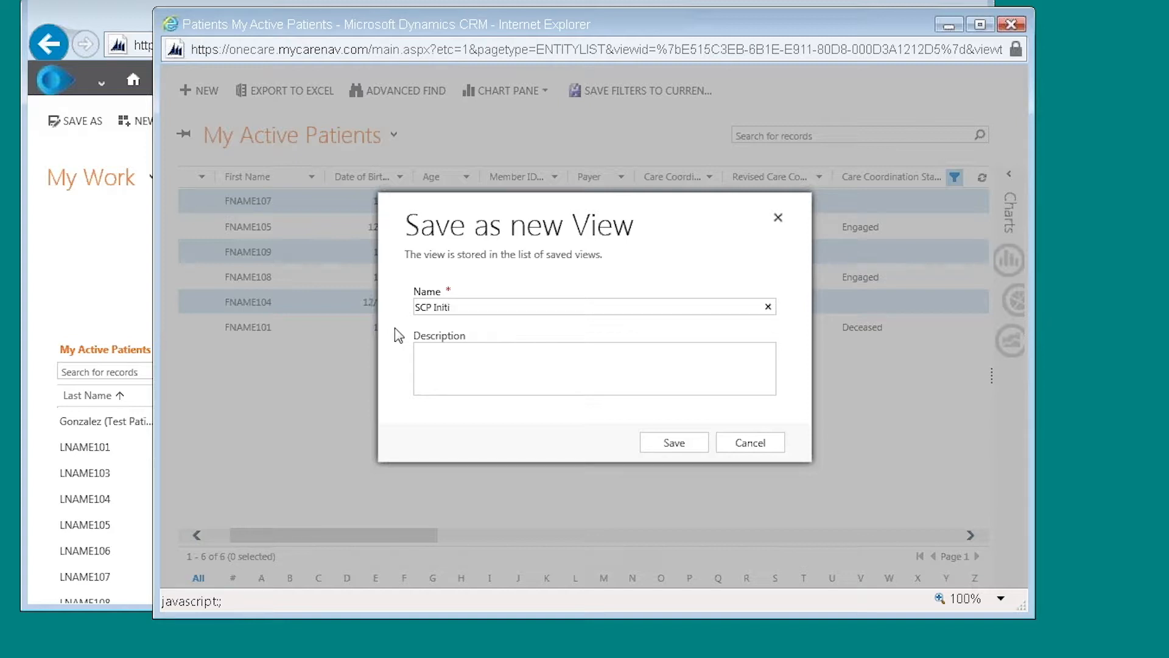
{"action": "type", "text": "ate"}
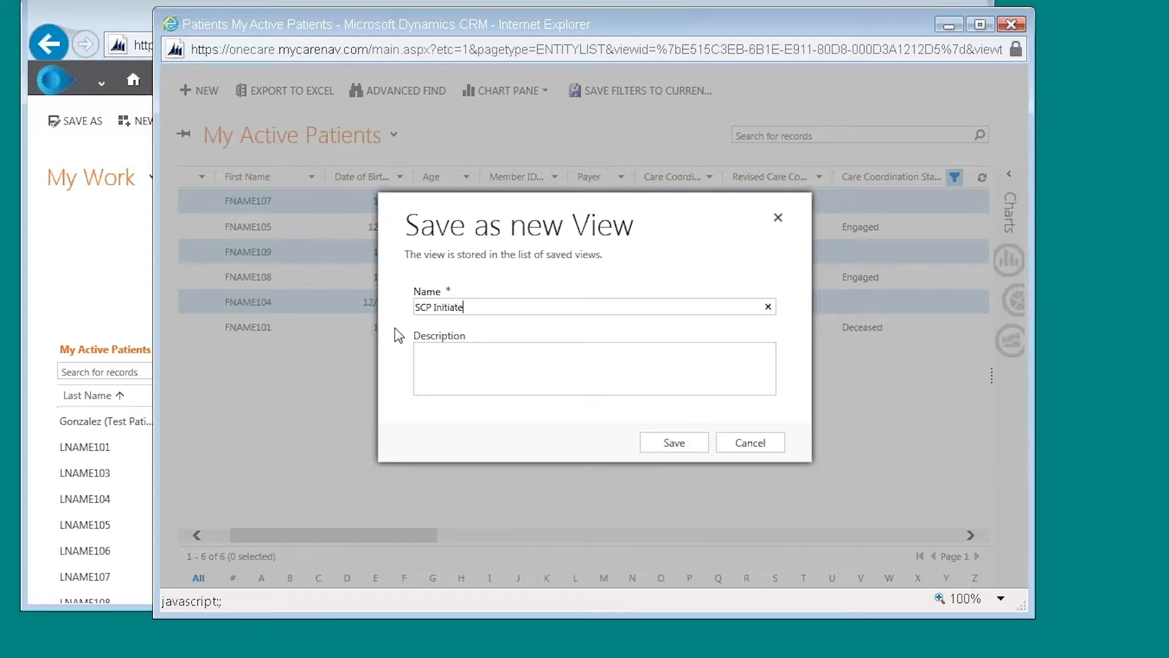
{"action": "type", "text": "d on Jun"}
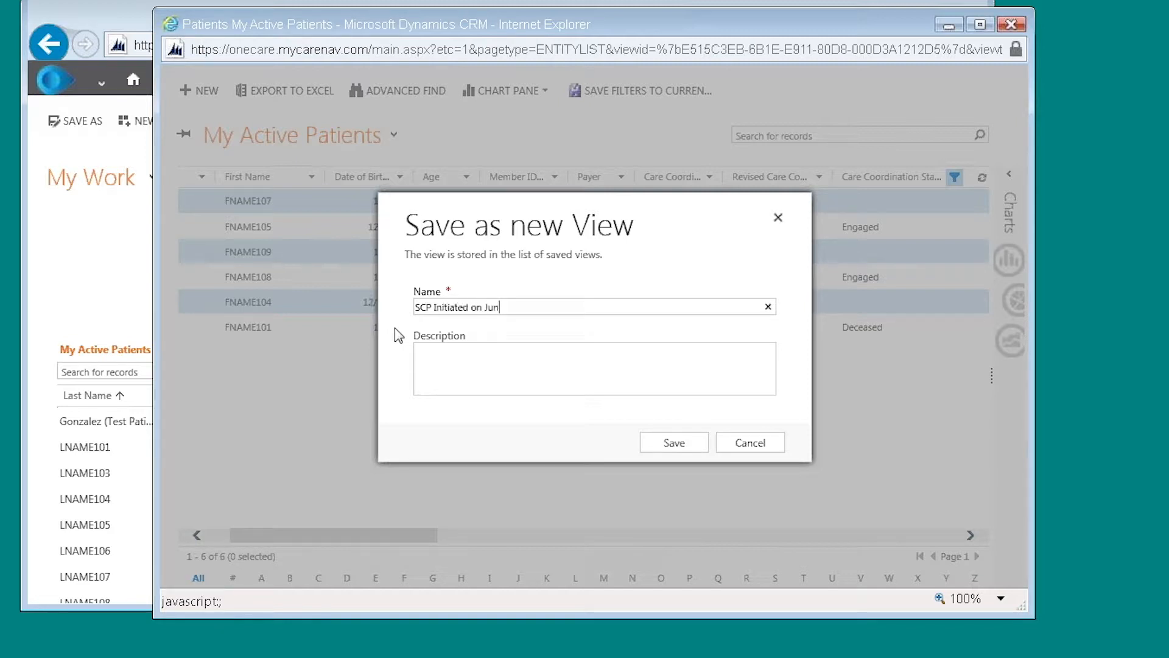
{"action": "type", "text": "e 1"}
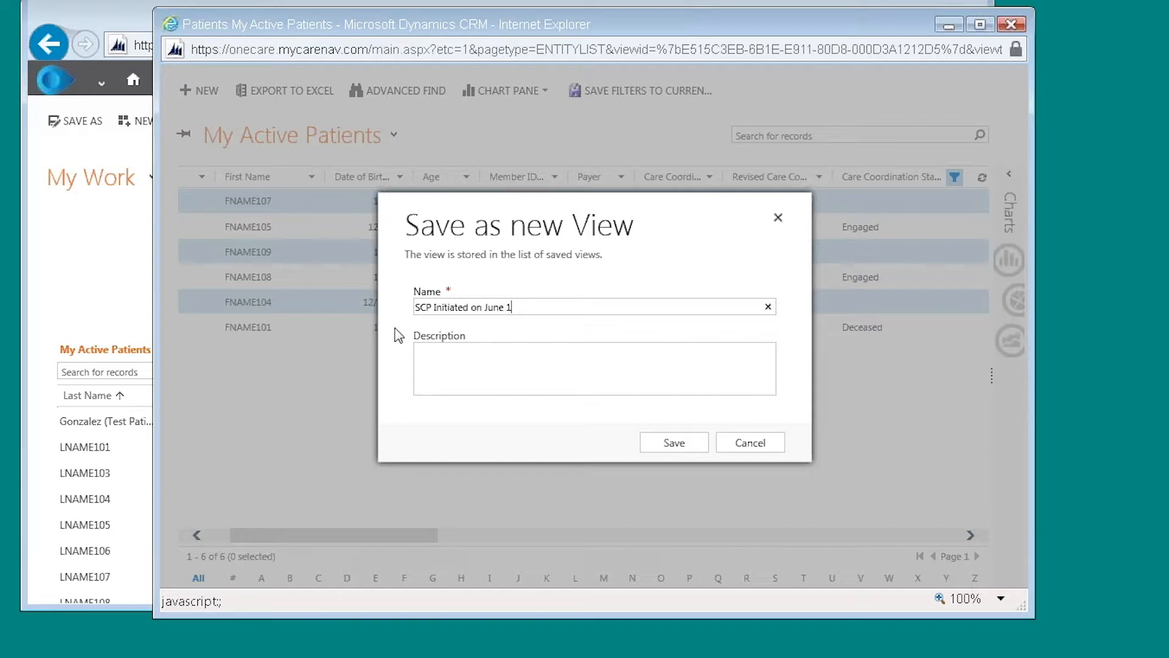
{"action": "type", "text": "1-20"}
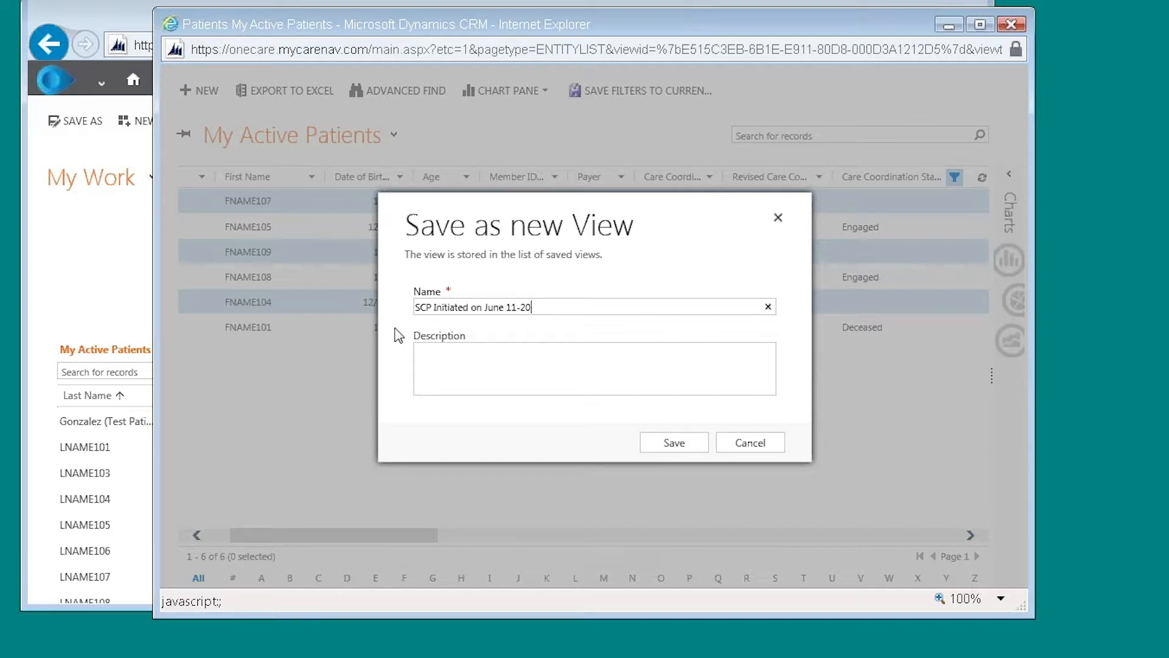
{"action": "type", "text": "19"}
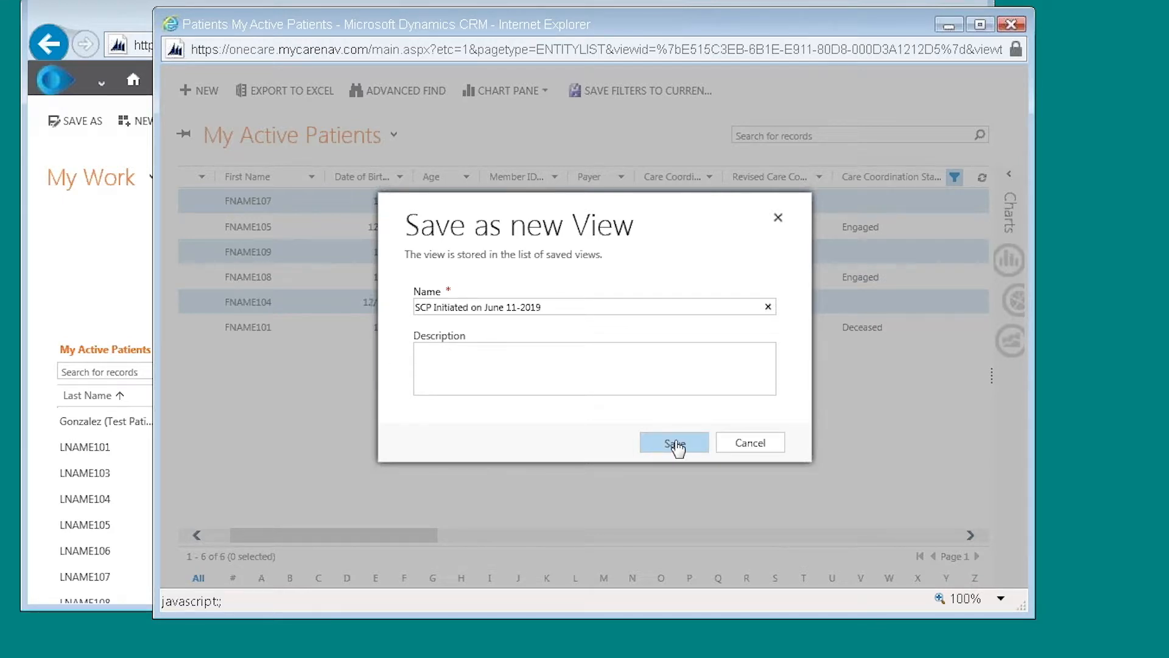
{"action": "left_click", "coordinate": [672, 442]}
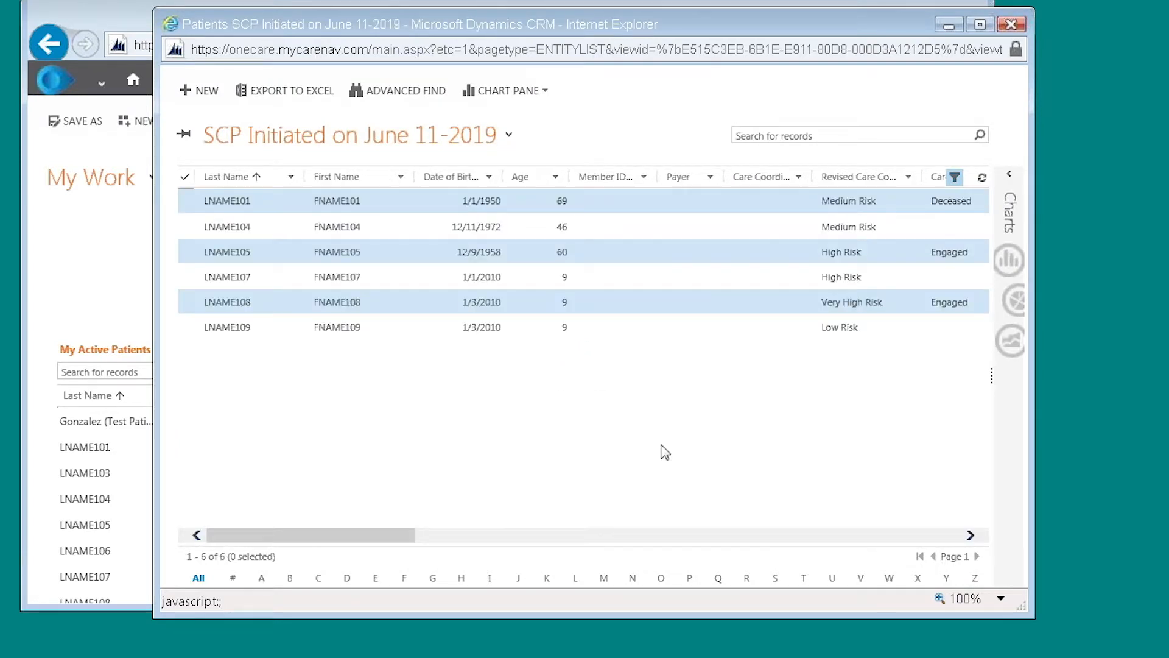
{"action": "mouse_move", "coordinate": [237, 176]}
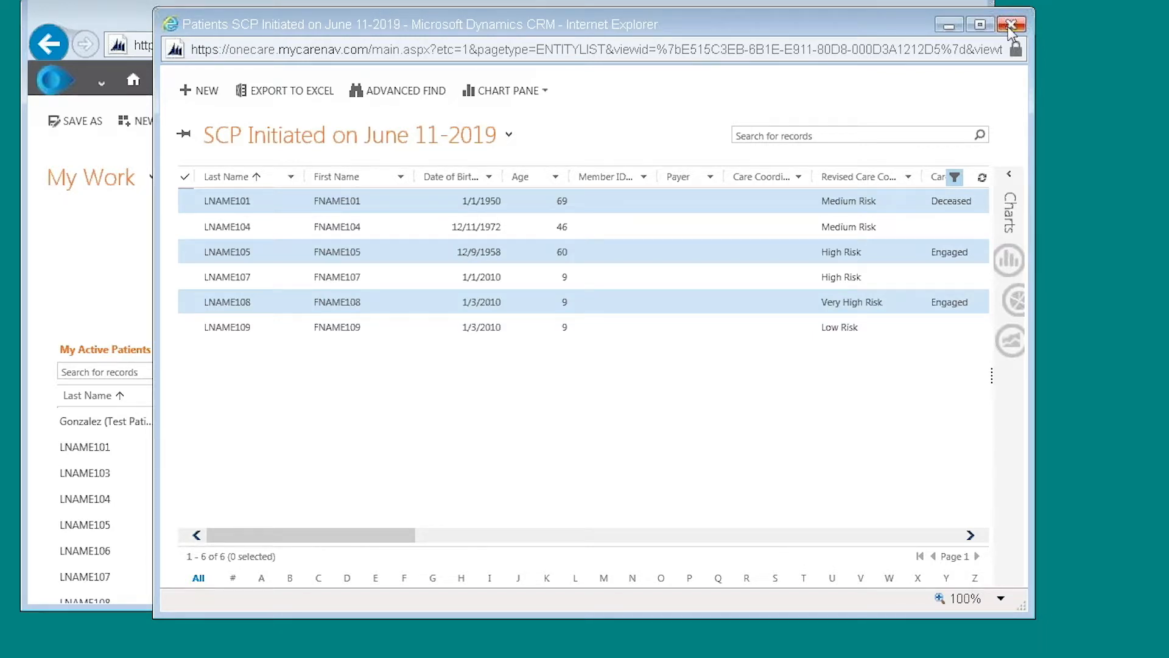
Reopen My Active Patients from the dashboard as a full unfiltered 32-record list
{"action": "left_click", "coordinate": [1012, 24]}
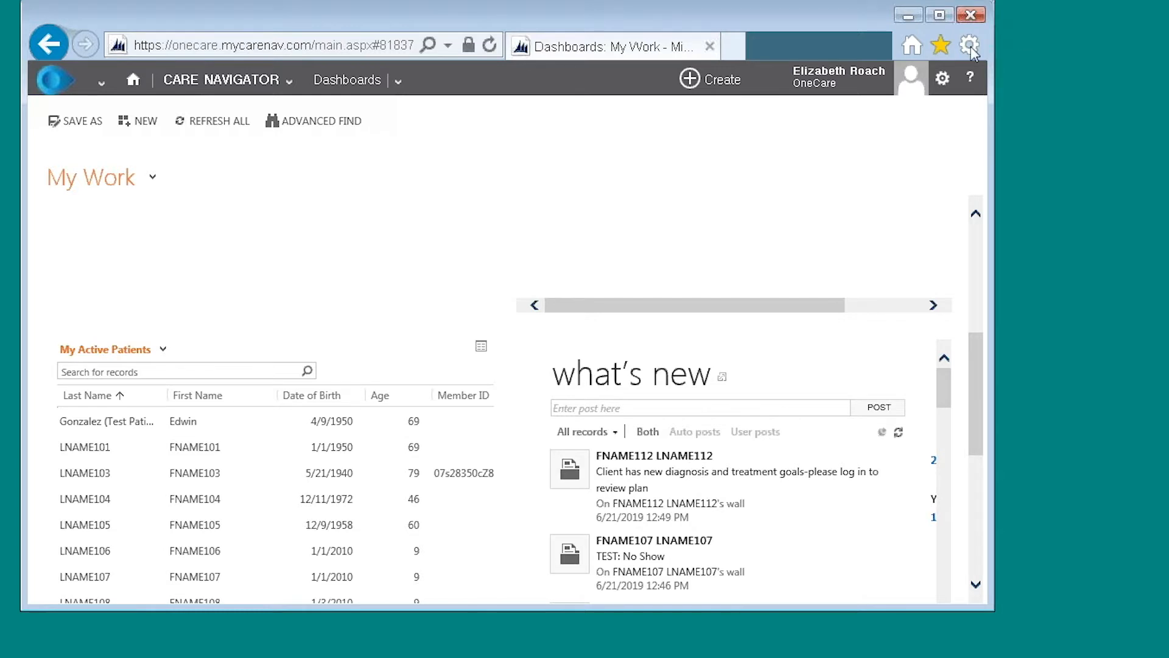
{"action": "mouse_move", "coordinate": [217, 291]}
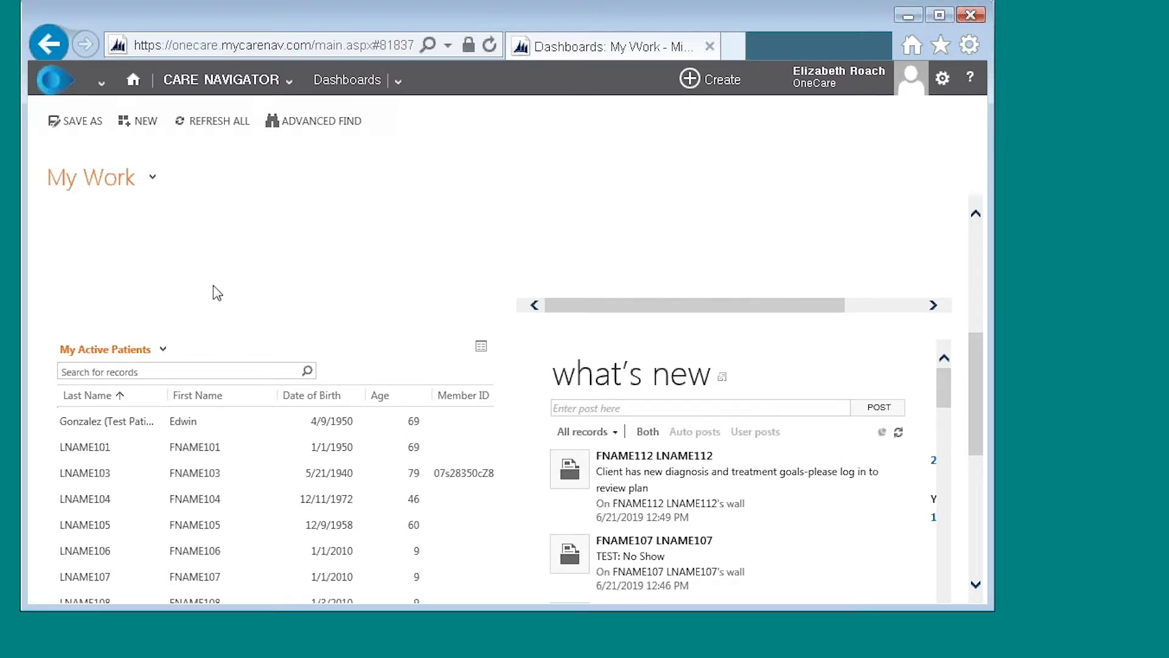
{"action": "mouse_move", "coordinate": [224, 291]}
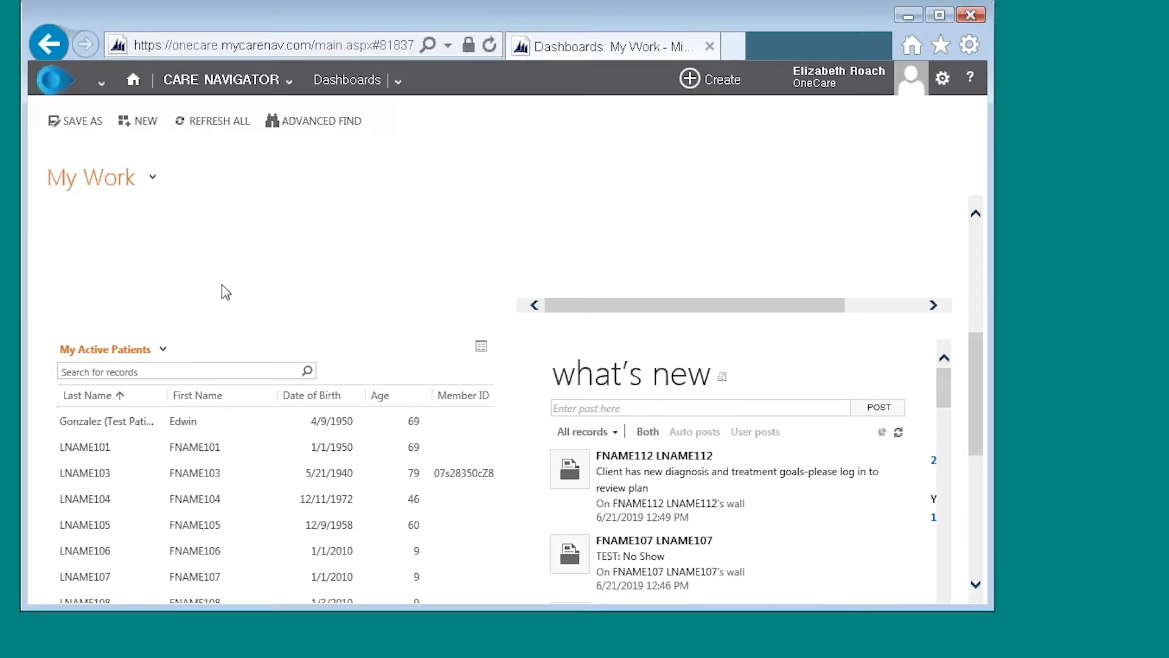
{"action": "mouse_move", "coordinate": [313, 295]}
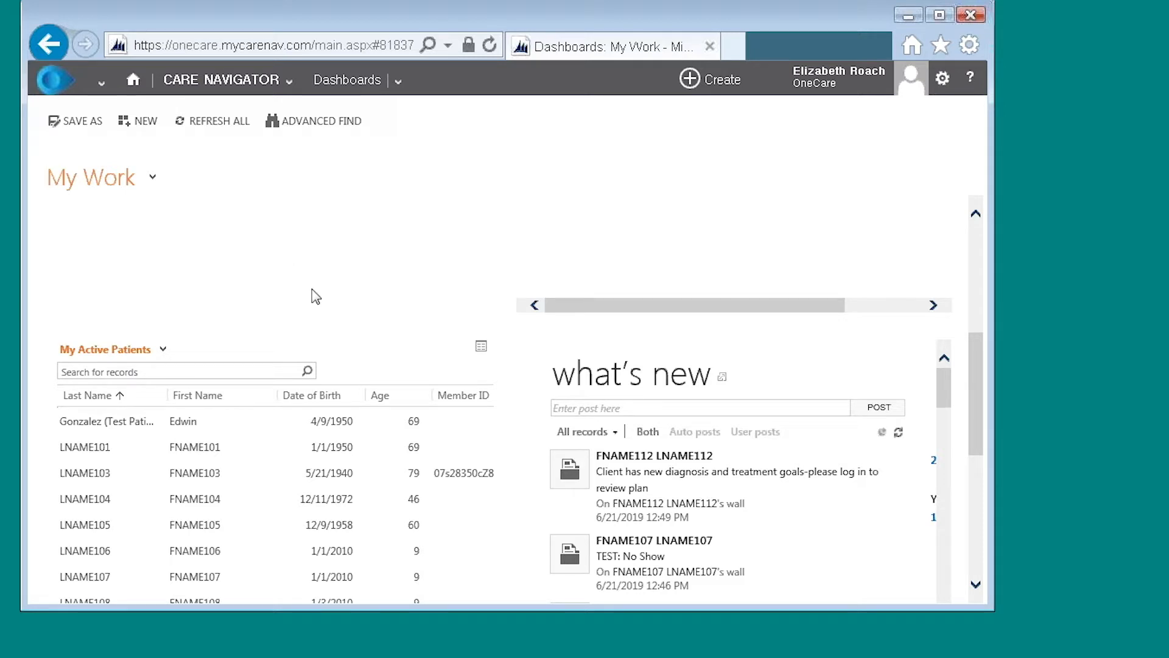
{"action": "mouse_move", "coordinate": [112, 395]}
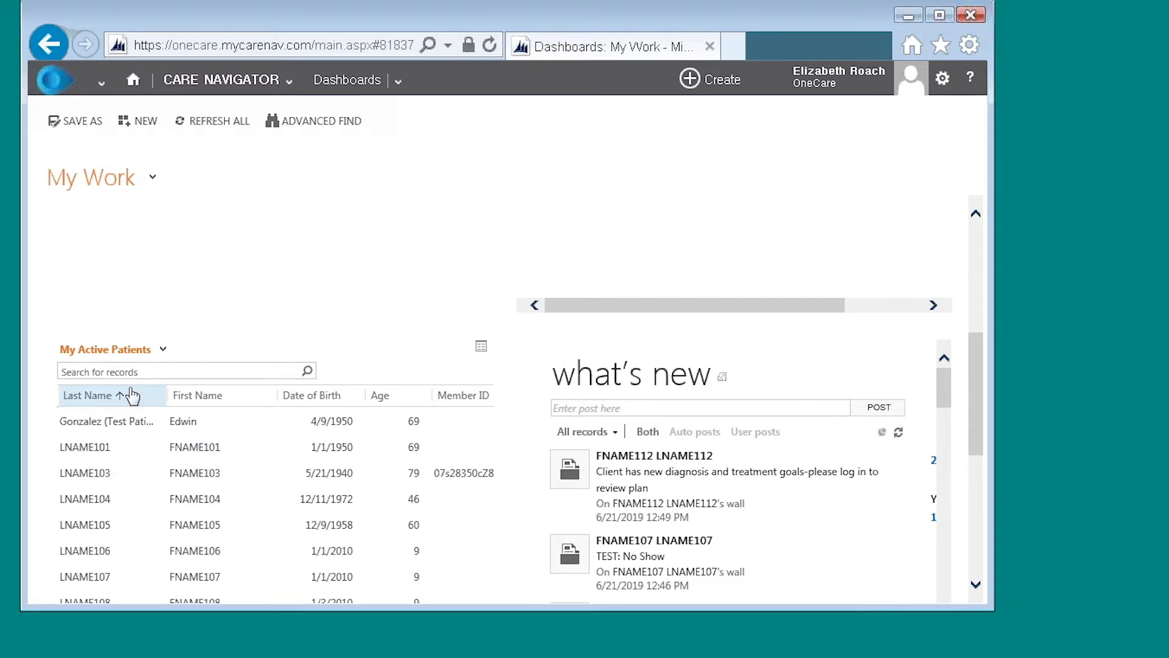
{"action": "mouse_move", "coordinate": [481, 349]}
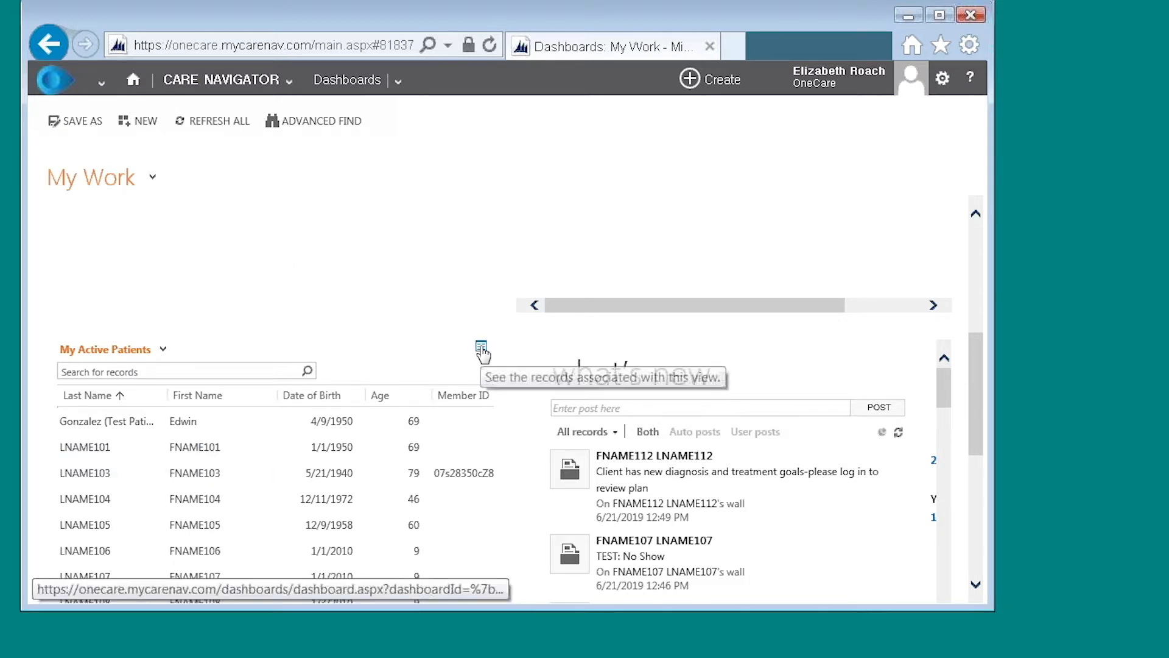
{"action": "left_click", "coordinate": [482, 351]}
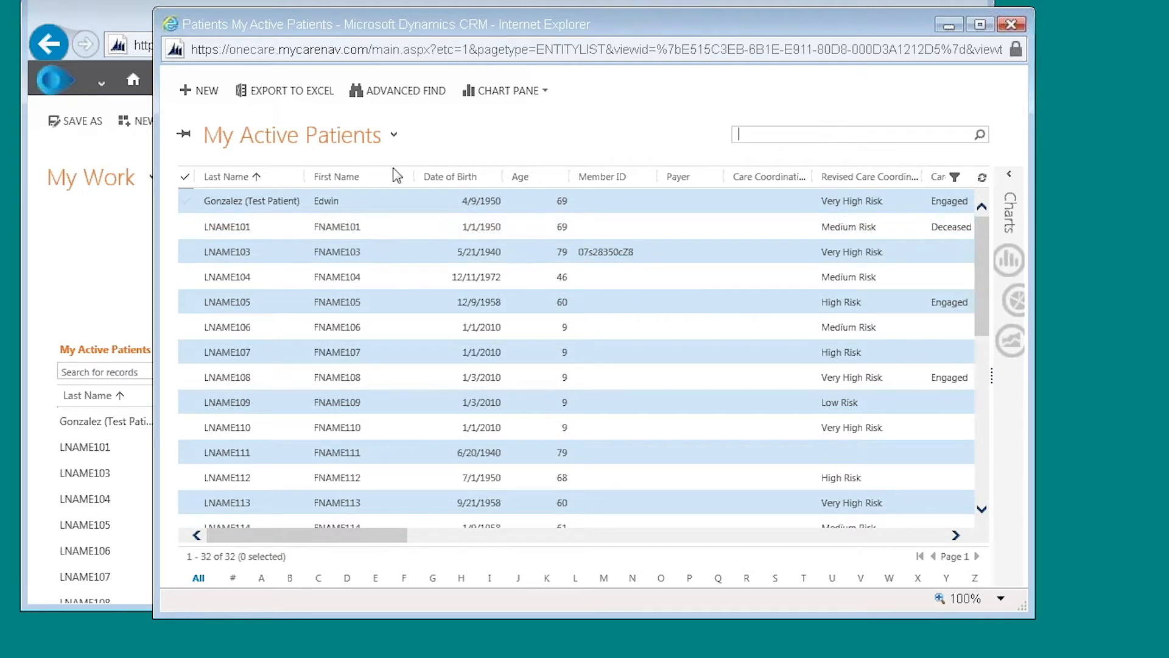
{"action": "mouse_move", "coordinate": [395, 141]}
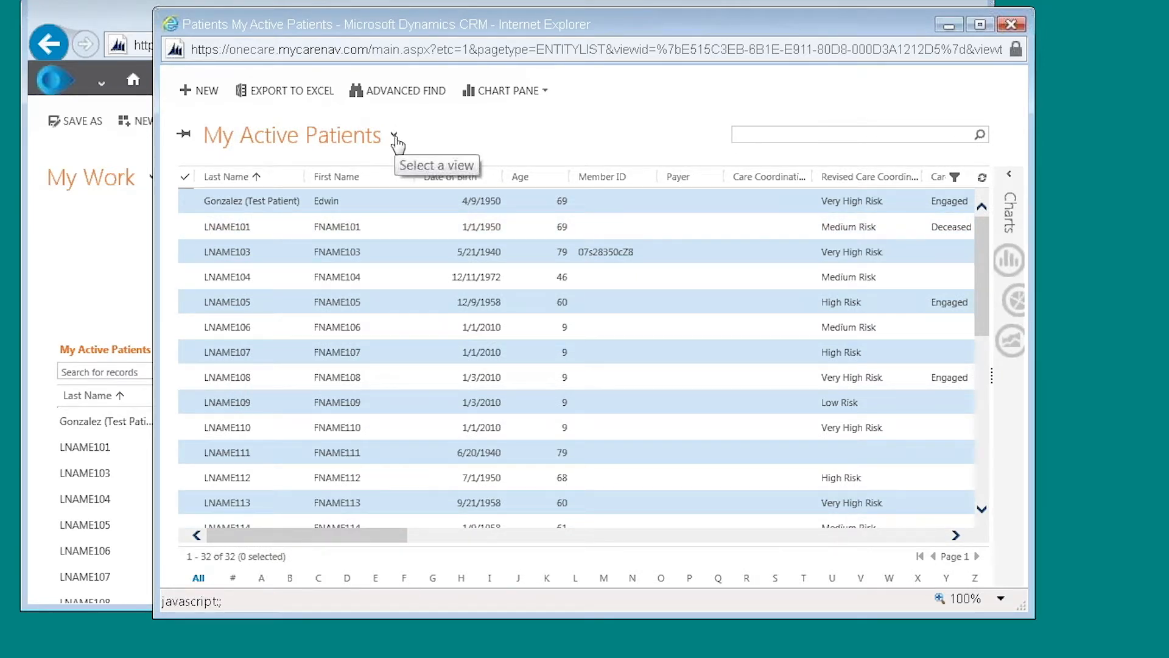
Switch to the saved 'SCP Initiated on June 11-2019' view under My Views, listing six patients
{"action": "left_click", "coordinate": [394, 136]}
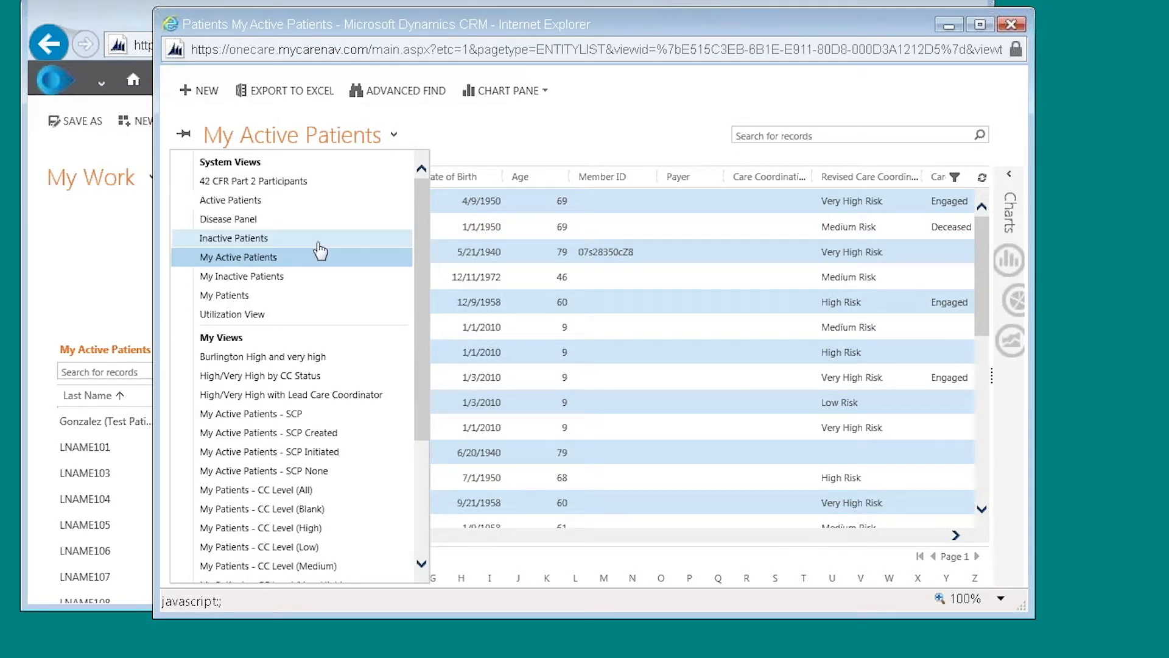
{"action": "scroll", "scroll_direction": "down", "scroll_amount": 3}
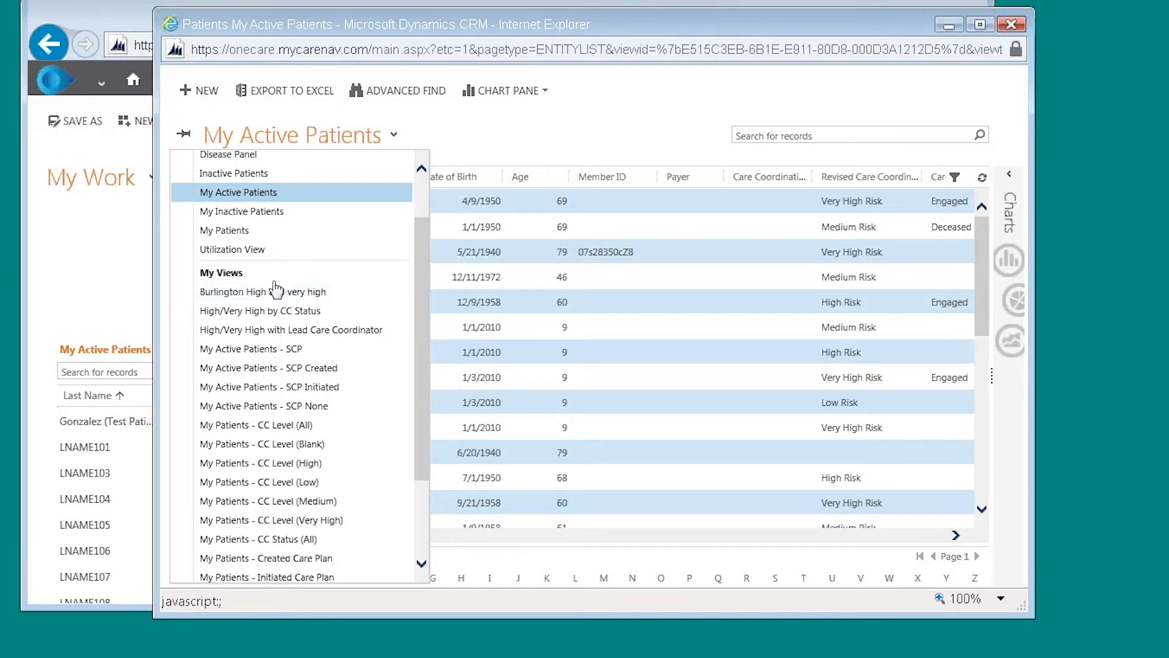
{"action": "scroll", "scroll_direction": "down", "scroll_amount": 3}
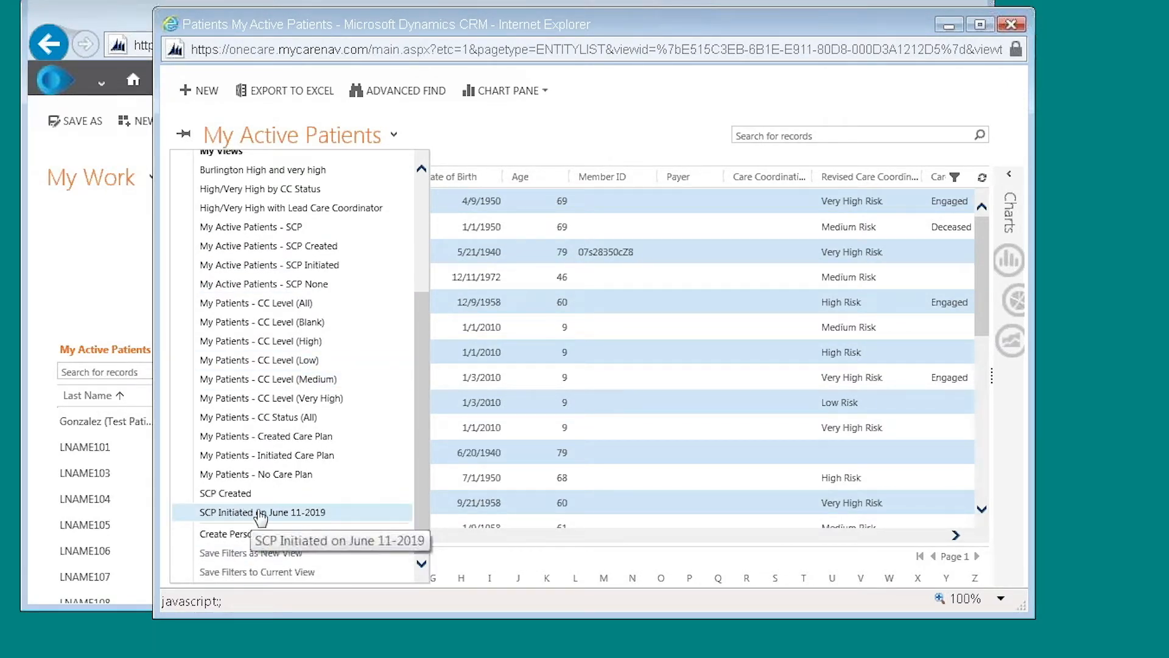
{"action": "left_click", "coordinate": [262, 513]}
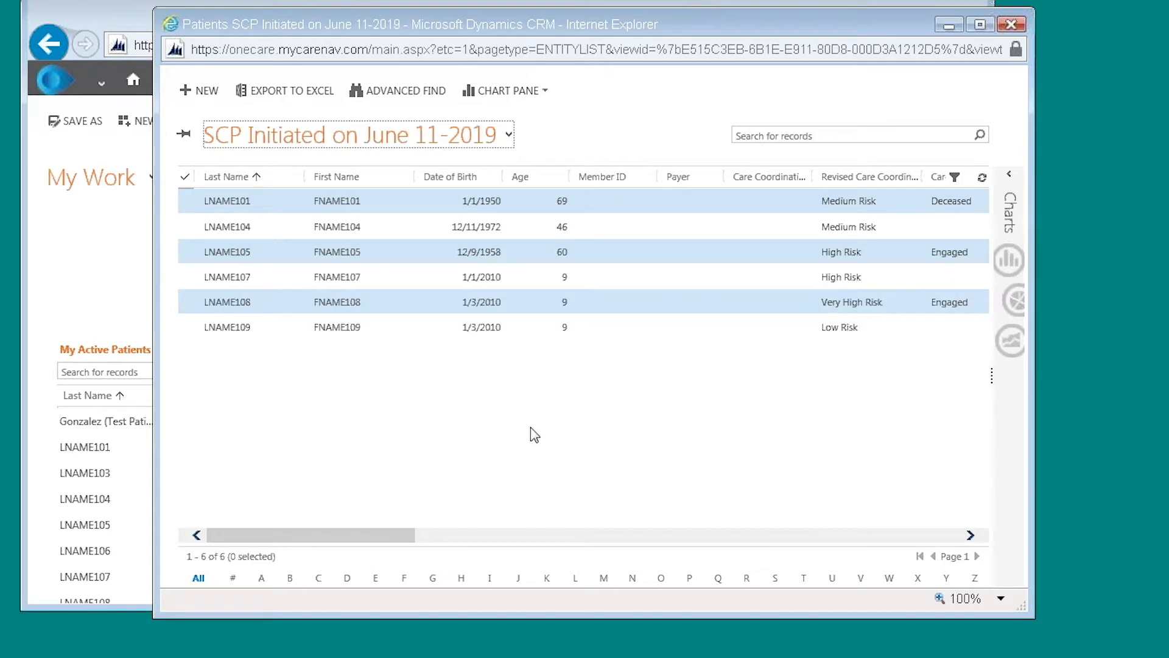
{"action": "mouse_move", "coordinate": [383, 564]}
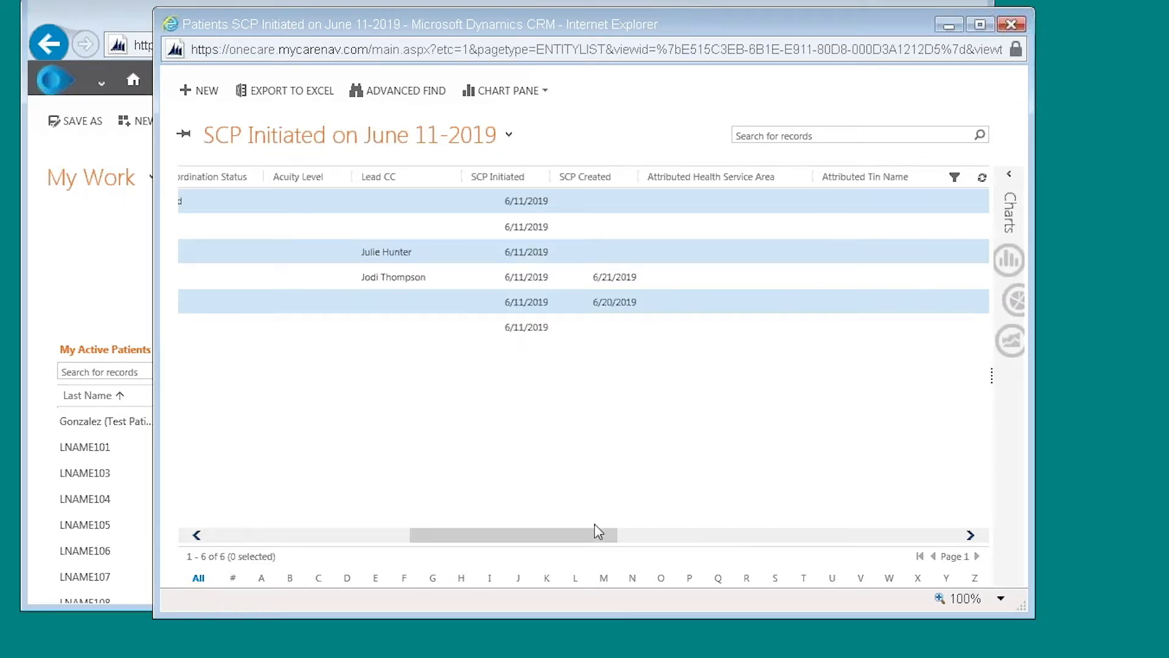
{"action": "mouse_move", "coordinate": [523, 541]}
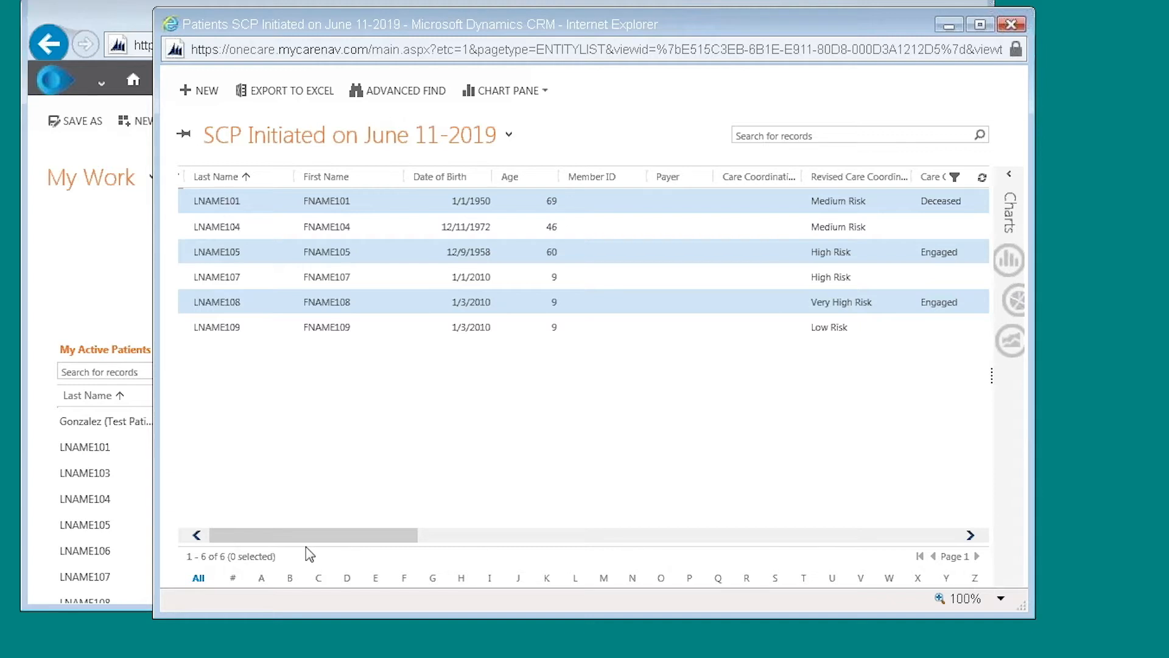
{"action": "mouse_move", "coordinate": [340, 591]}
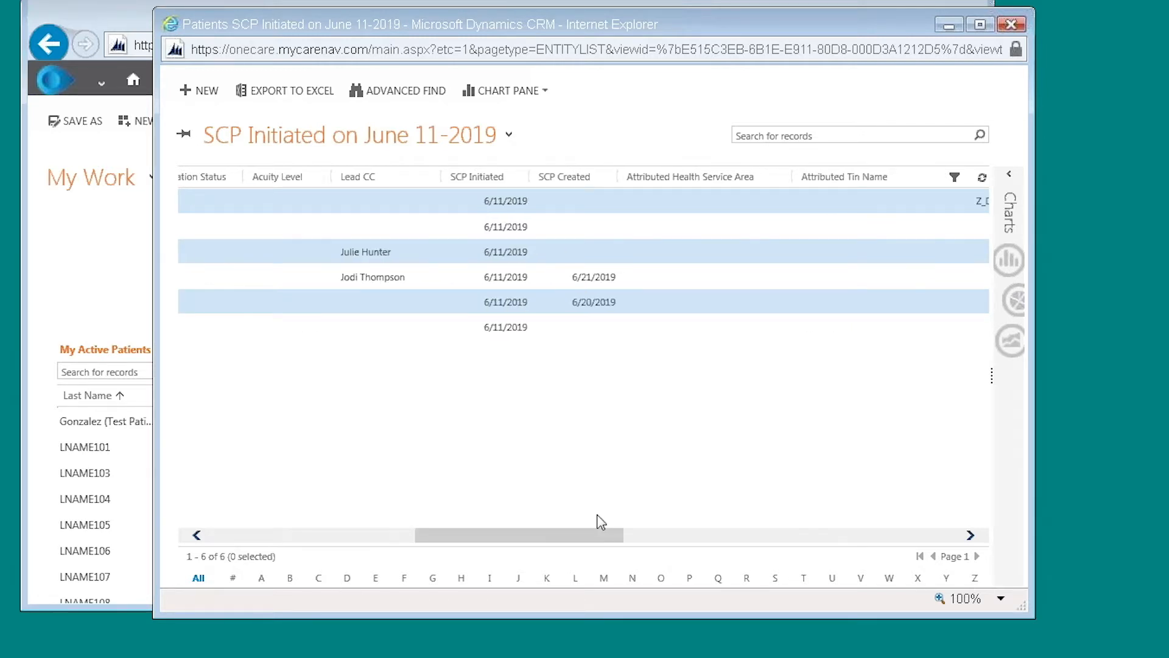
{"action": "scroll", "scroll_direction": "right", "scroll_amount": 3}
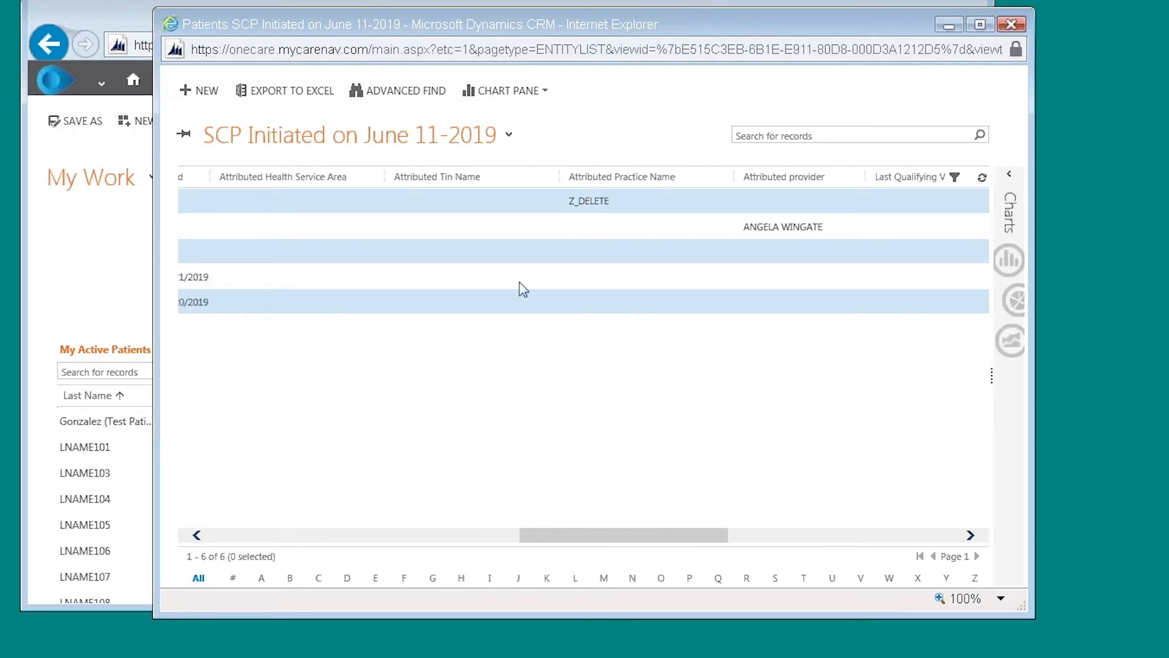
{"action": "mouse_move", "coordinate": [674, 232]}
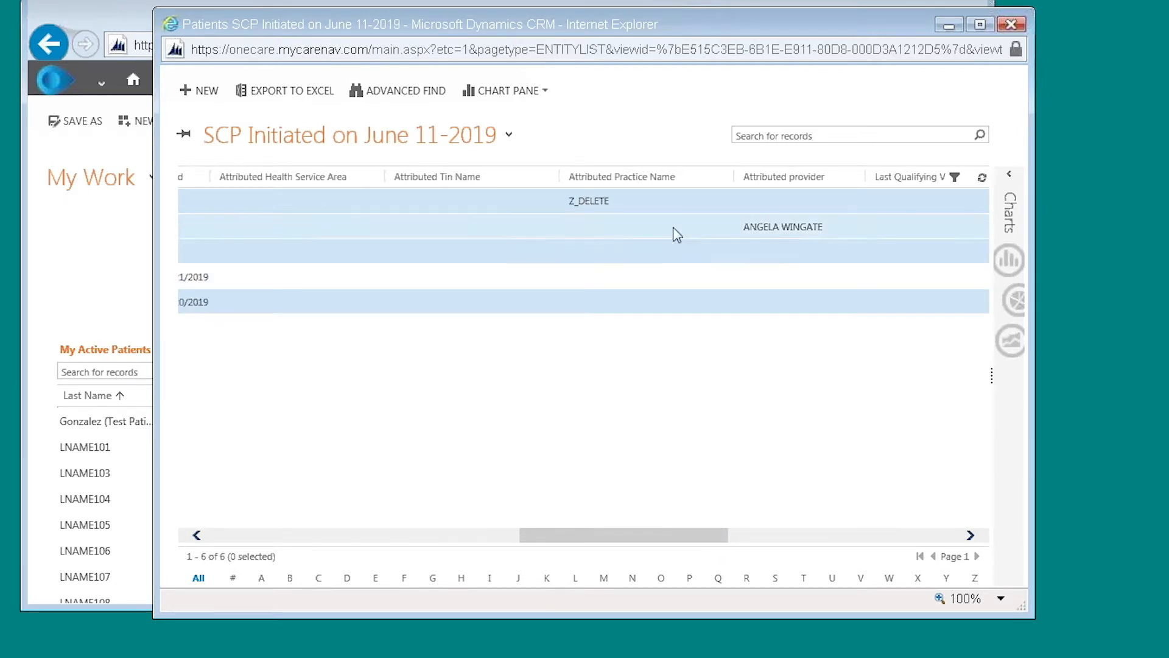
{"action": "mouse_move", "coordinate": [706, 602]}
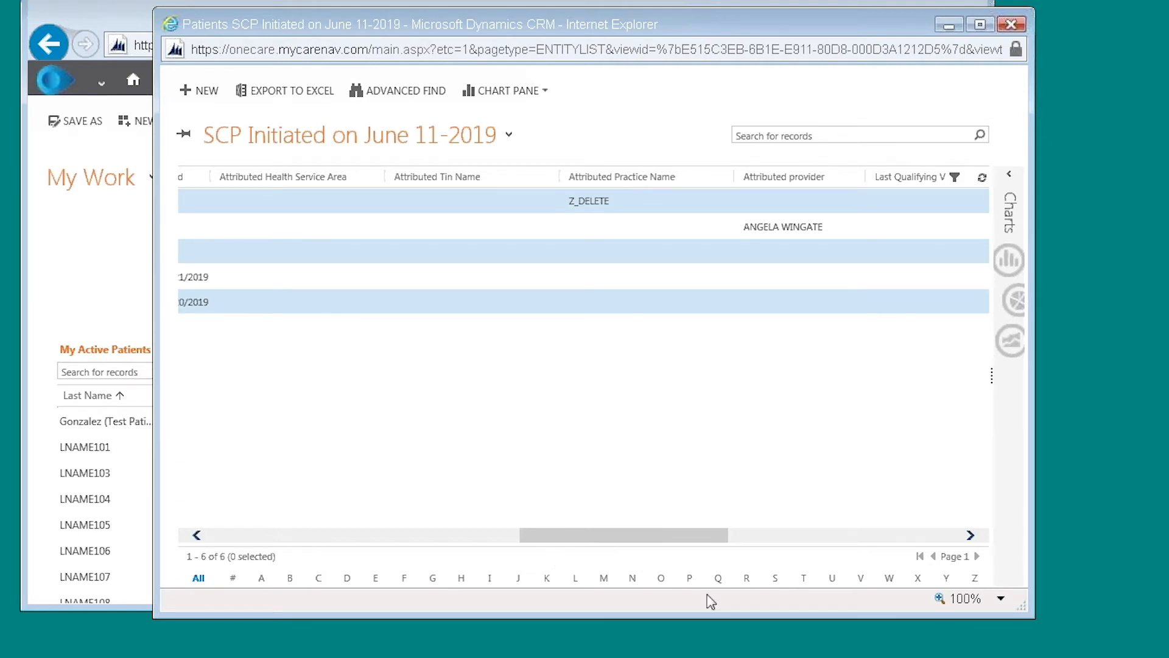
{"action": "mouse_move", "coordinate": [803, 355]}
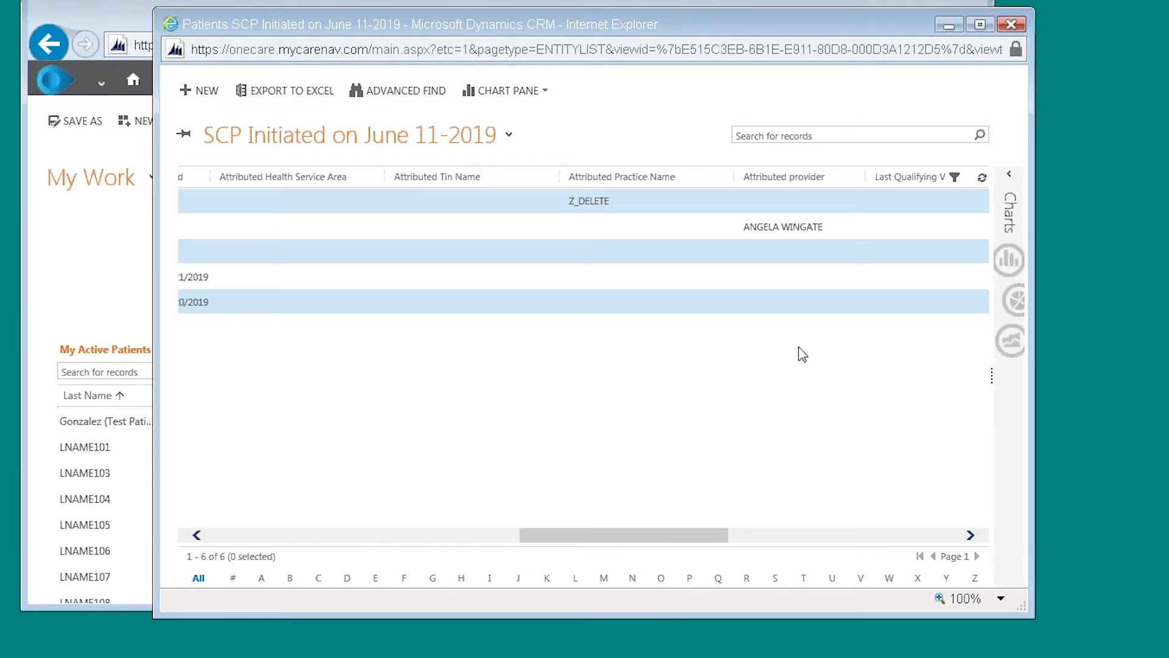
{"action": "mouse_move", "coordinate": [855, 269]}
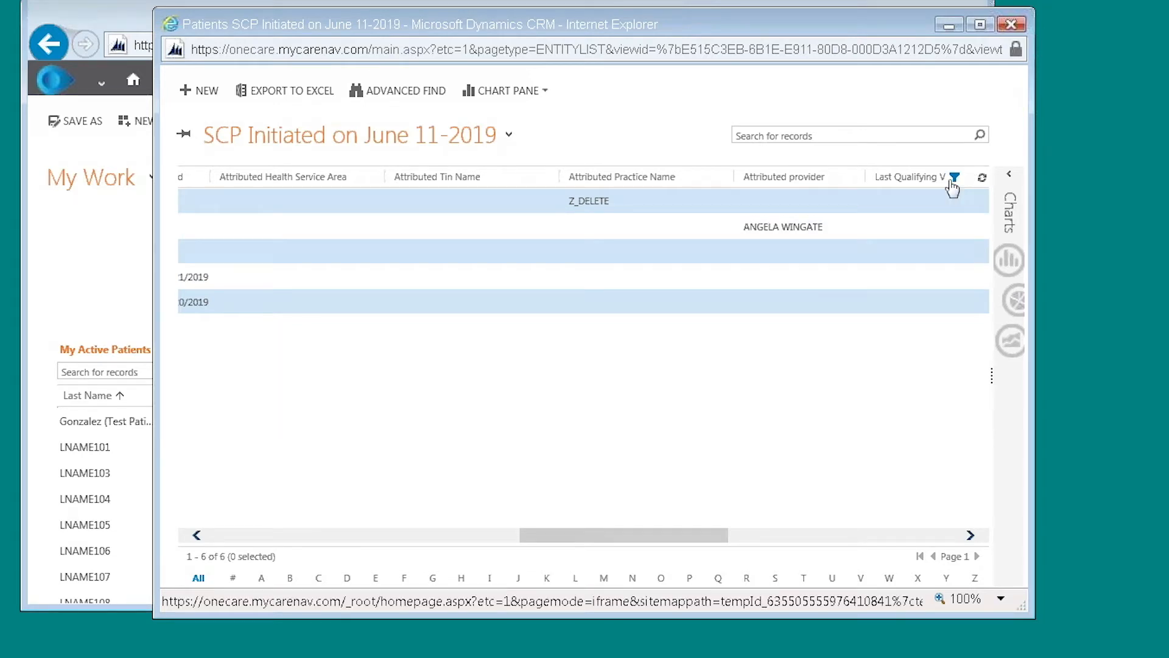
{"action": "mouse_move", "coordinate": [853, 177]}
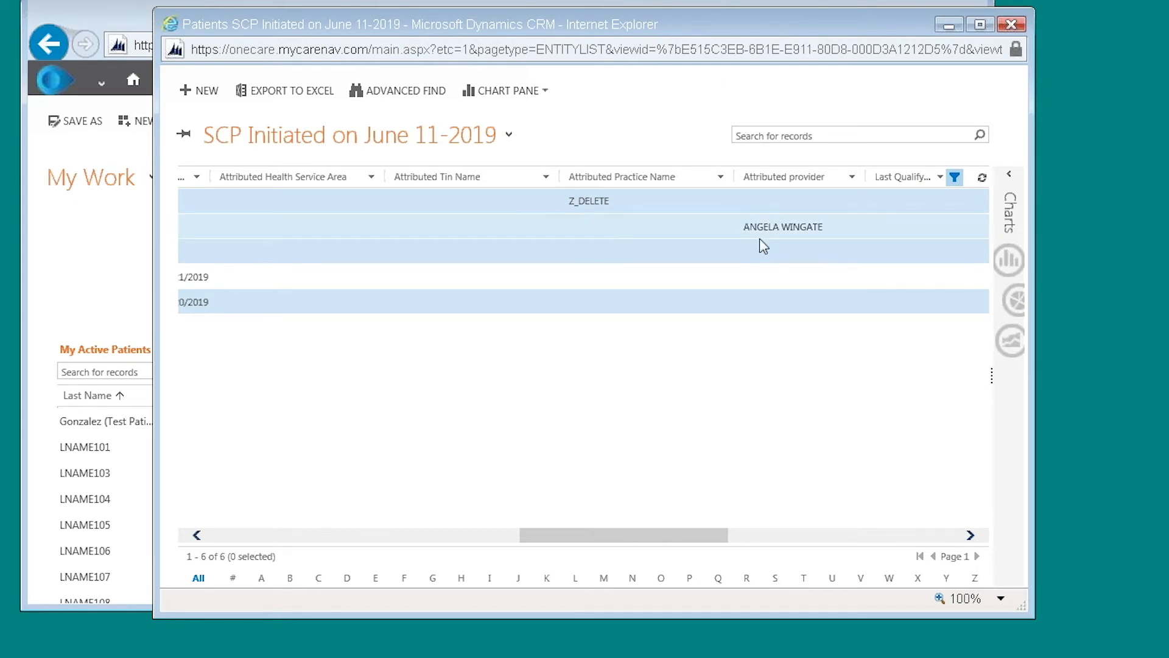
Turn on per-column filtering for the saved view's six-patient list
{"action": "left_click", "coordinate": [851, 177]}
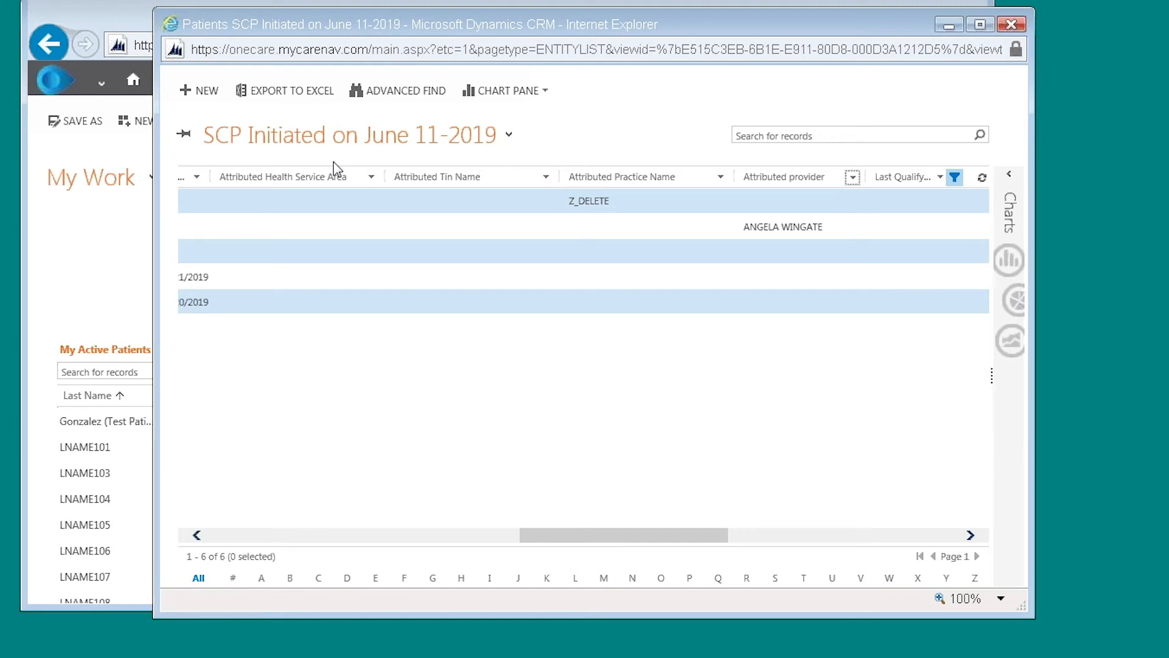
{"action": "mouse_move", "coordinate": [291, 151]}
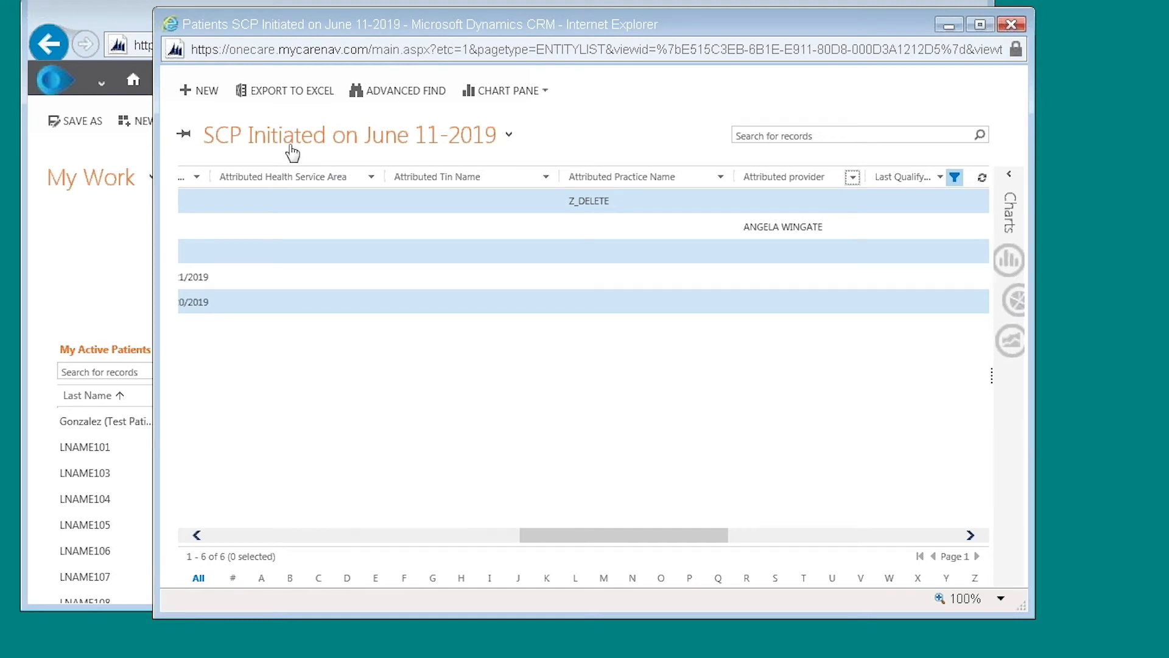
{"action": "mouse_move", "coordinate": [1107, 587]}
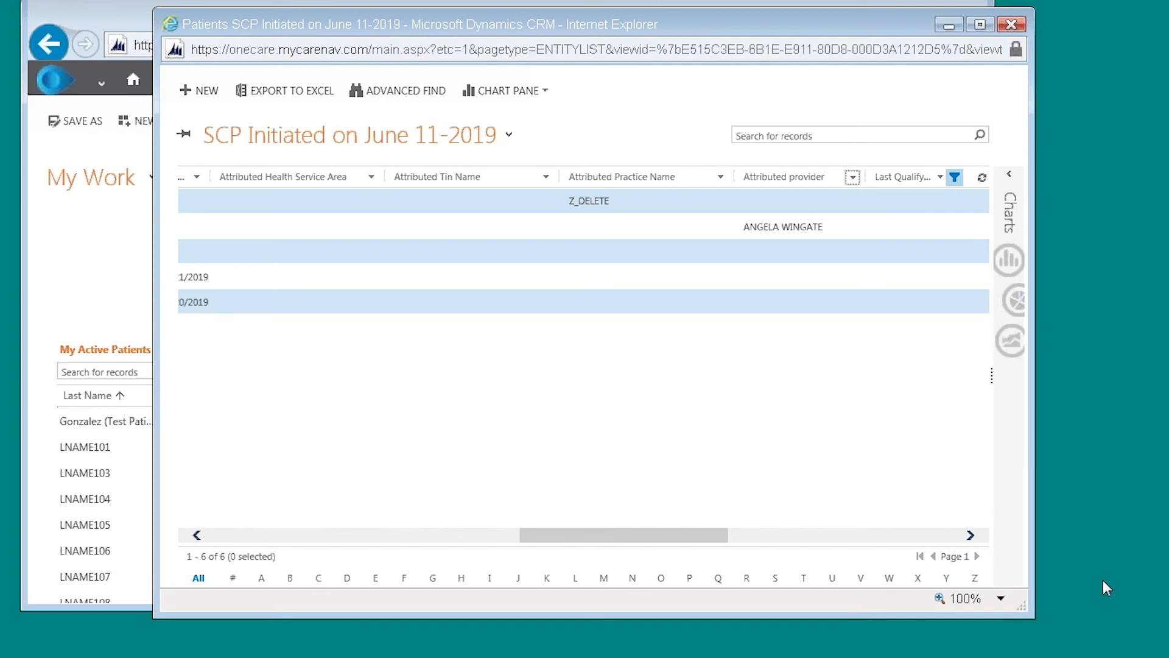